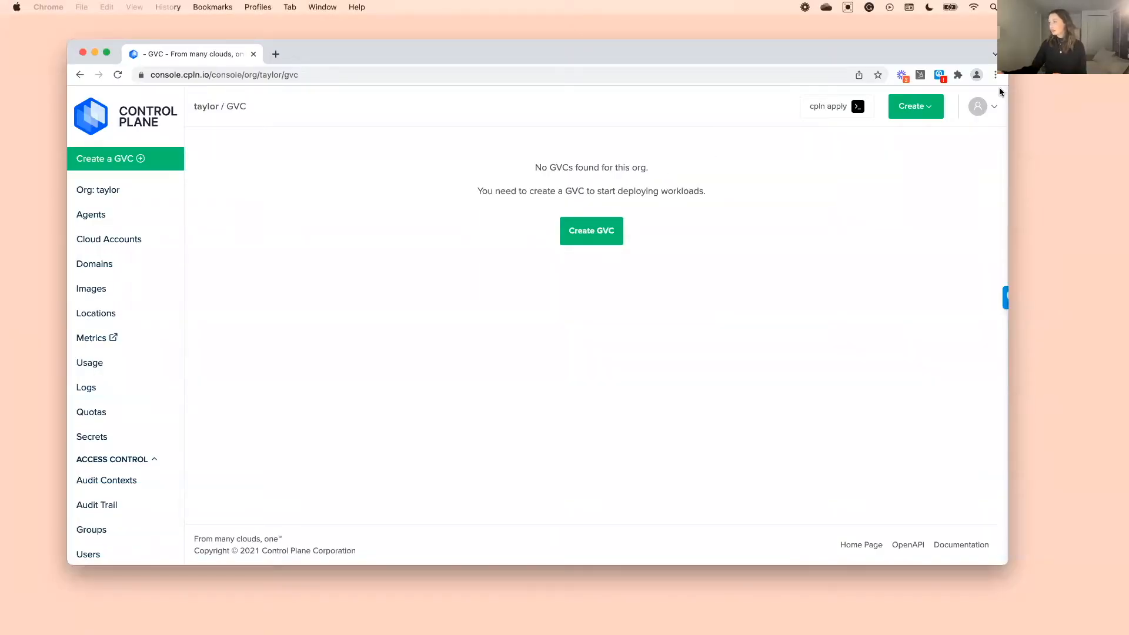
Try the console's dark theme from account settings and revert to the light theme
{"action": "left_click", "coordinate": [978, 106]}
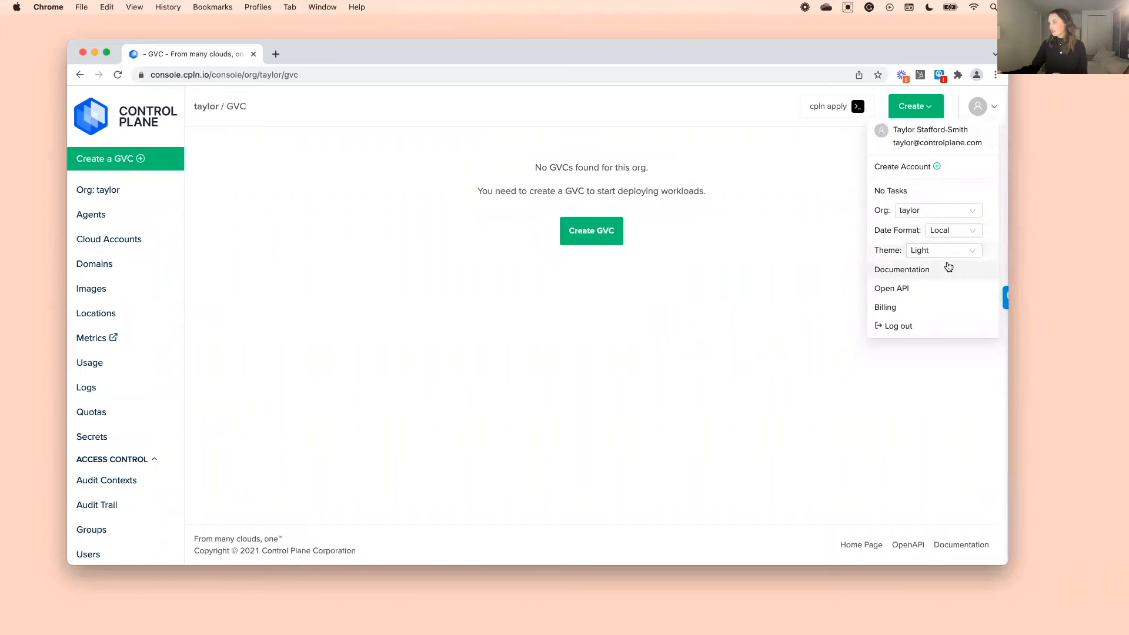
{"action": "left_click", "coordinate": [944, 250]}
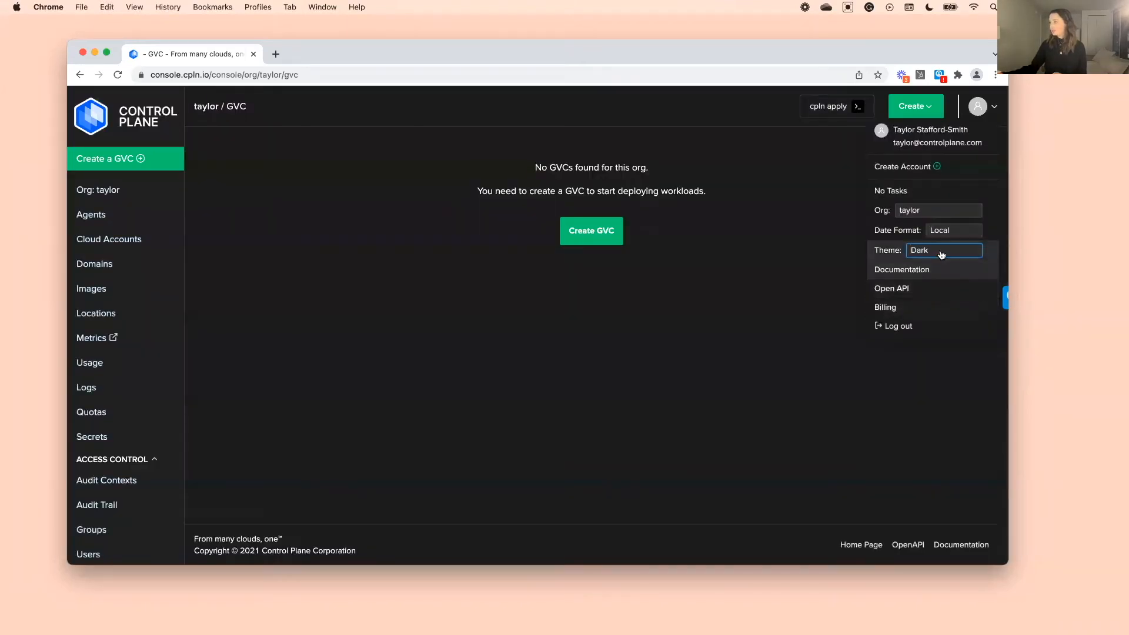
{"action": "left_click", "coordinate": [944, 250]}
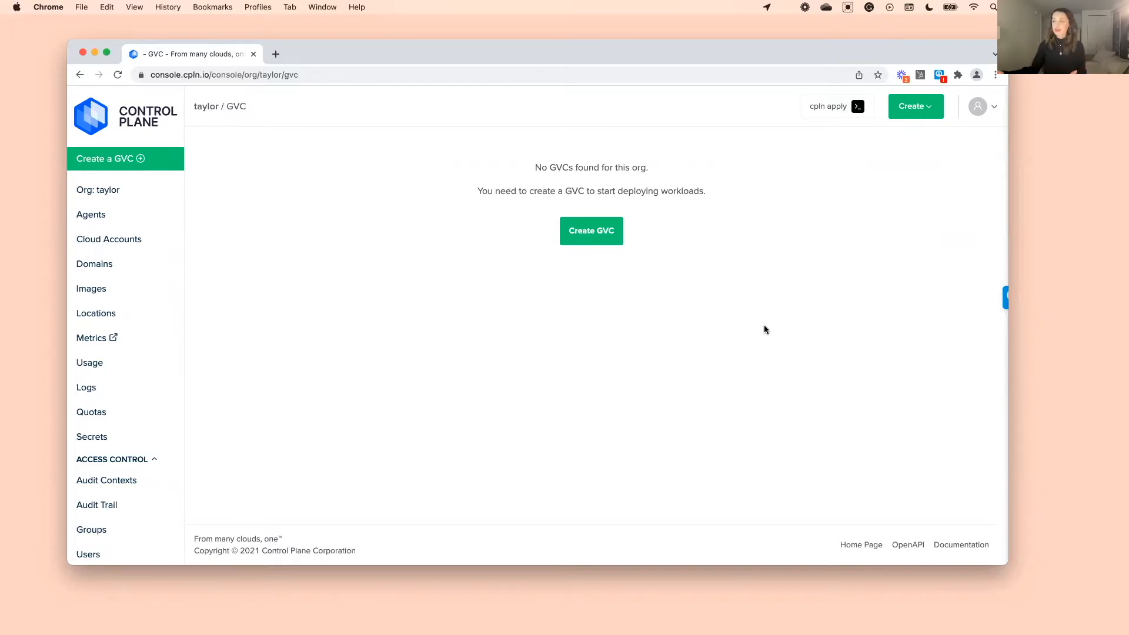
{"action": "mouse_move", "coordinate": [621, 263]}
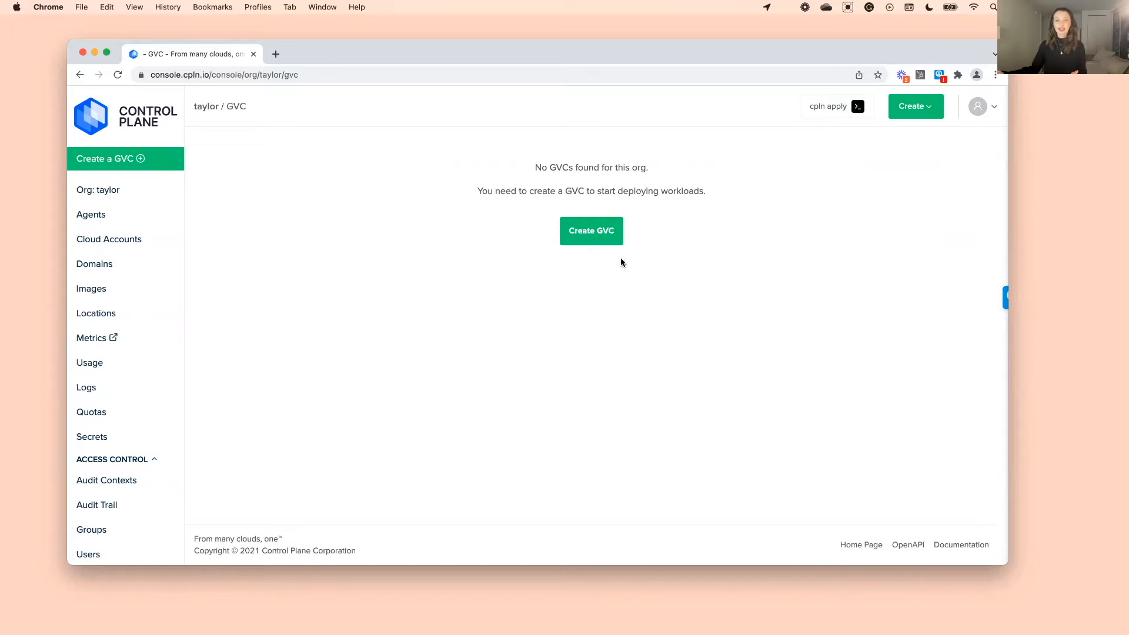
Begin a GVC named prod-cloud with the api.prod-environment.xyz domain chosen
{"action": "left_click", "coordinate": [592, 230]}
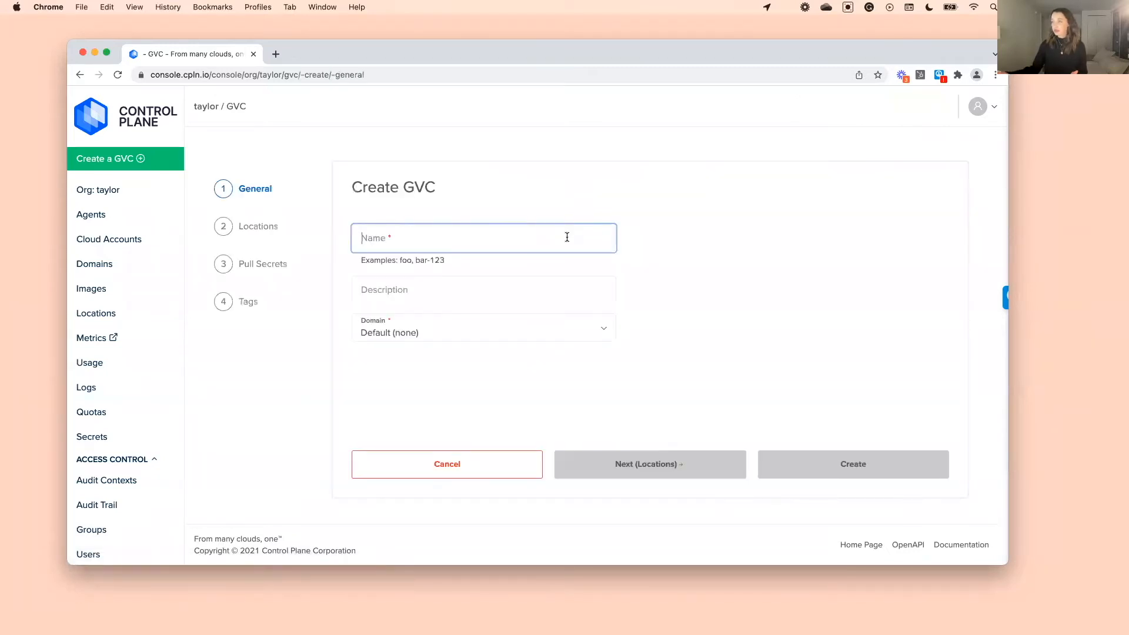
{"action": "type", "text": "prod-cloud"}
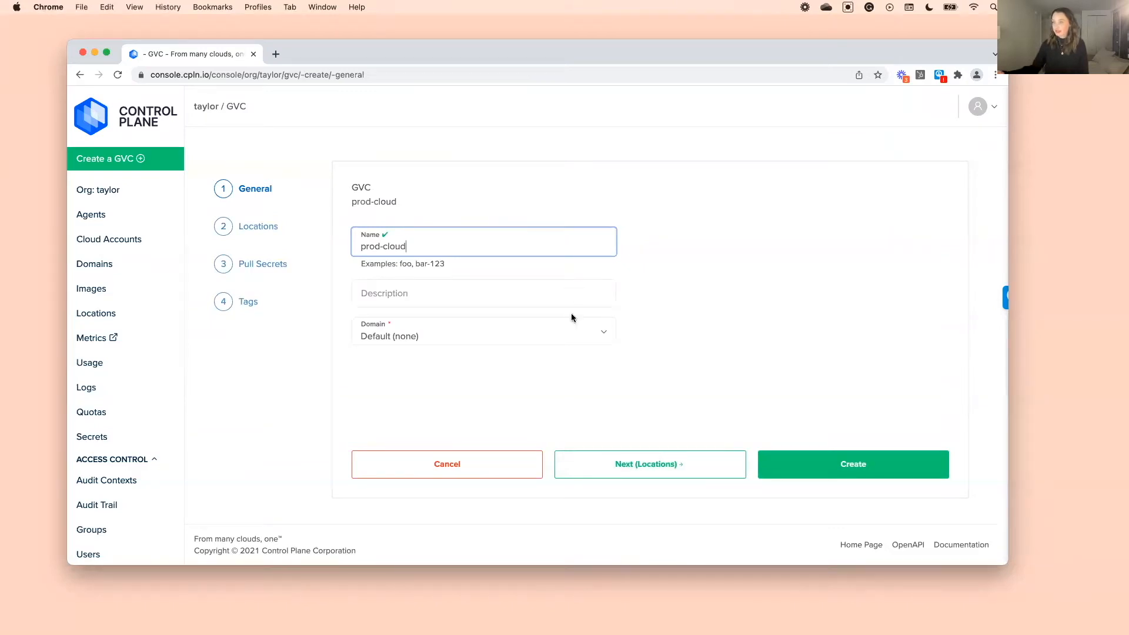
{"action": "left_click", "coordinate": [483, 335]}
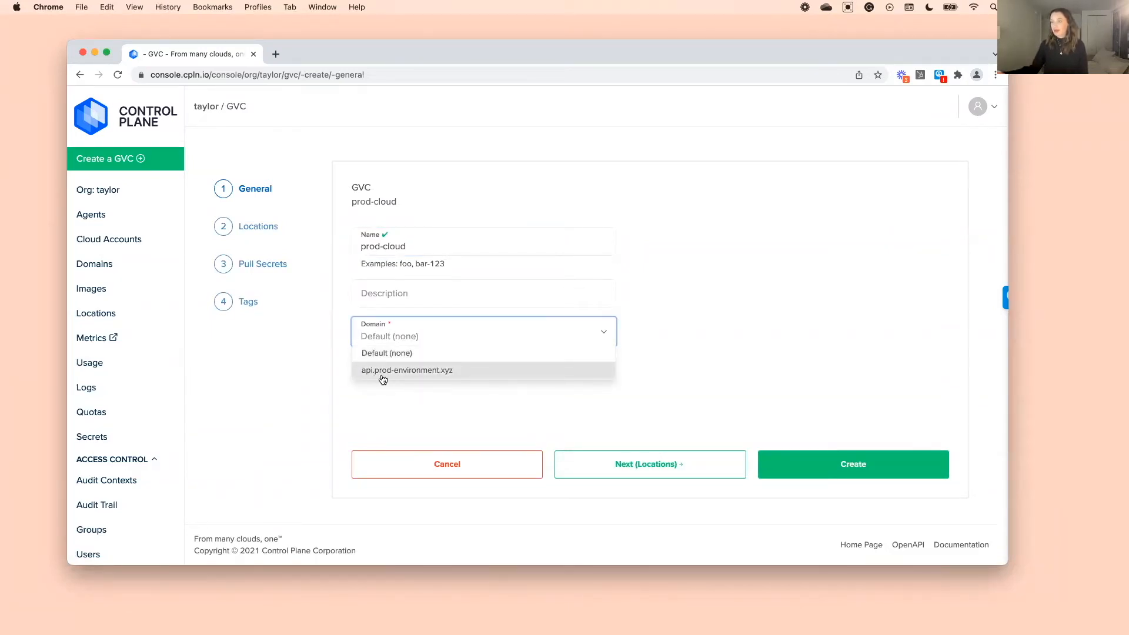
{"action": "mouse_move", "coordinate": [457, 379]}
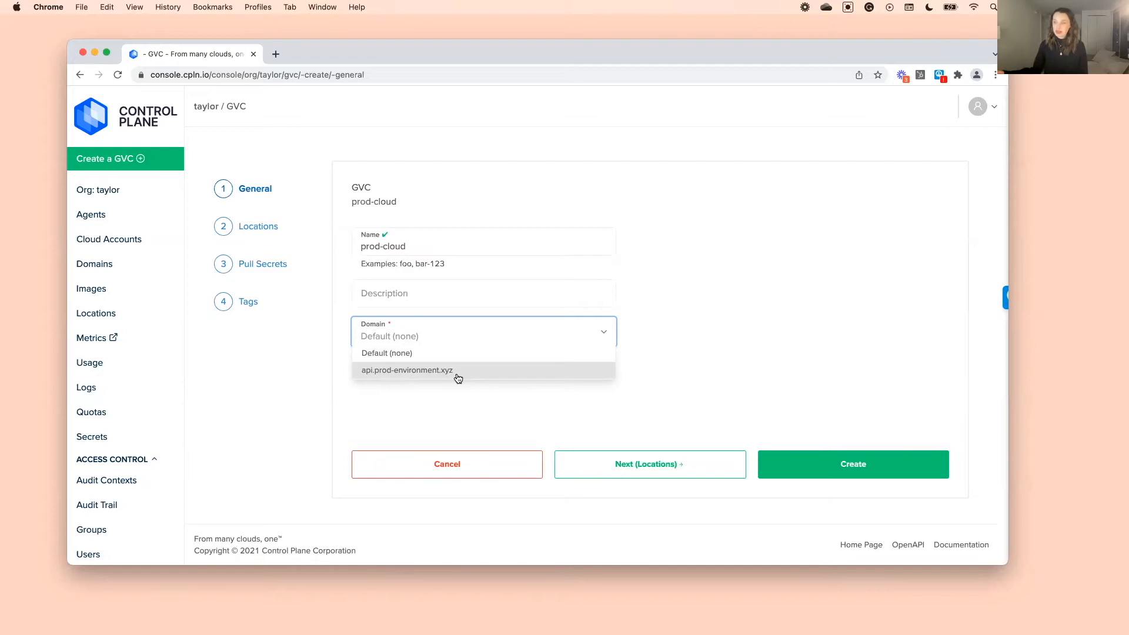
{"action": "mouse_move", "coordinate": [386, 377]}
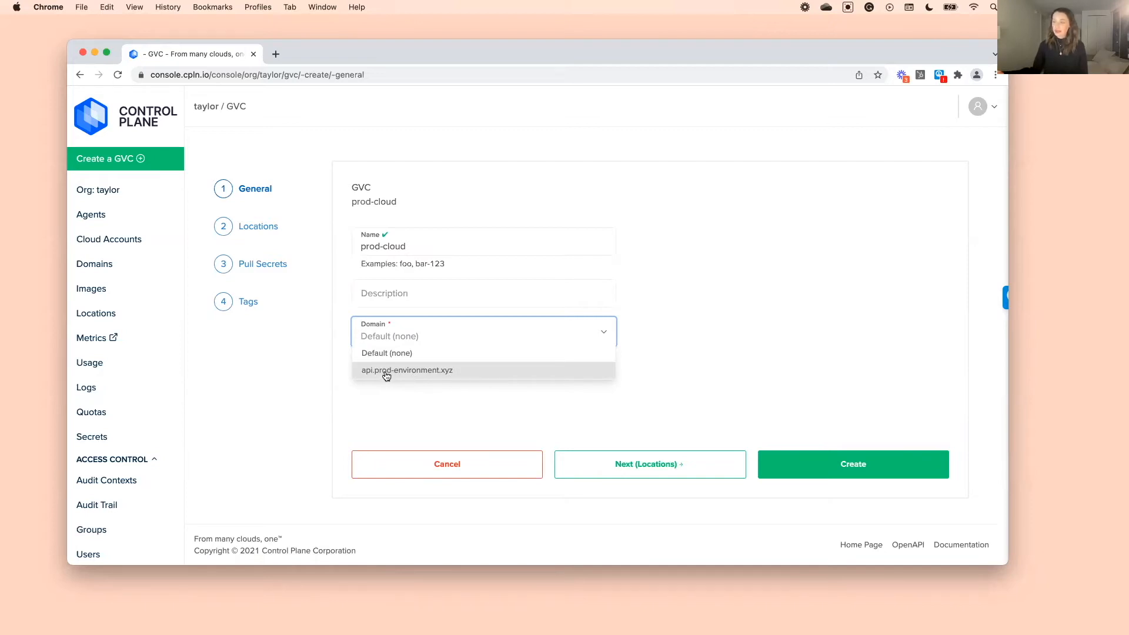
{"action": "left_click", "coordinate": [407, 370]}
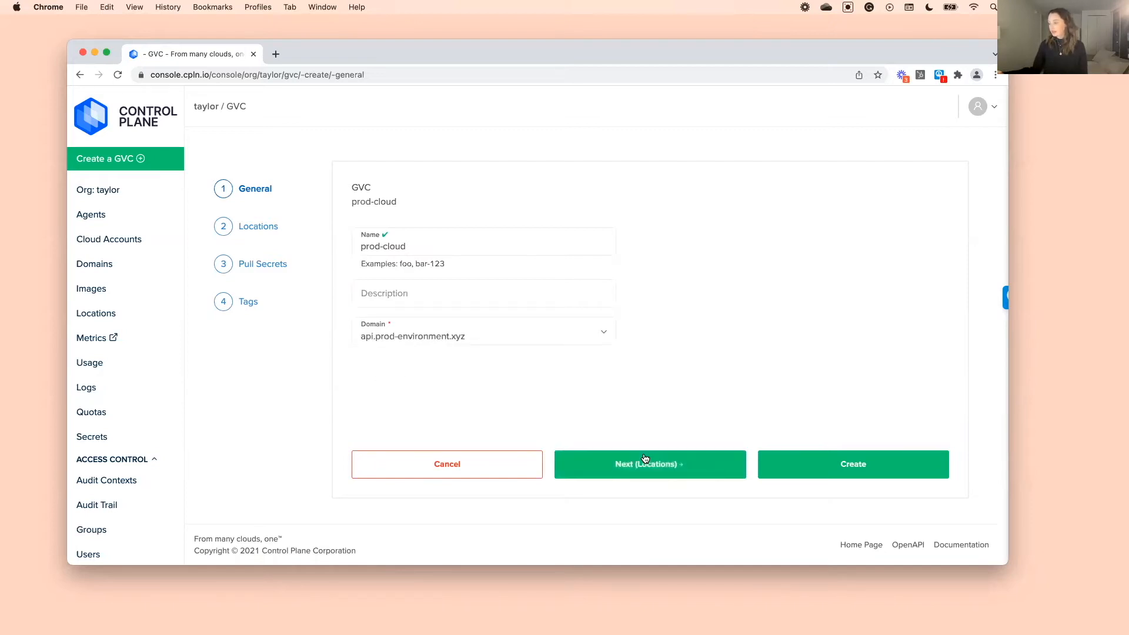
Select all six AWS, Azure and GCP locations for prod-cloud
{"action": "left_click", "coordinate": [650, 463]}
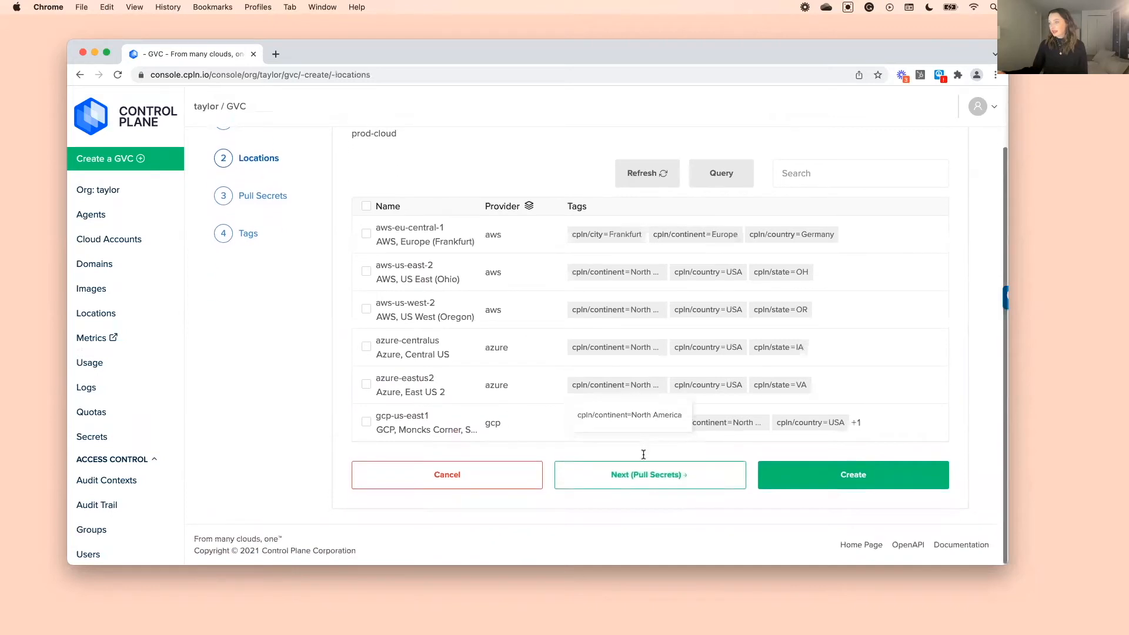
{"action": "mouse_move", "coordinate": [360, 249]}
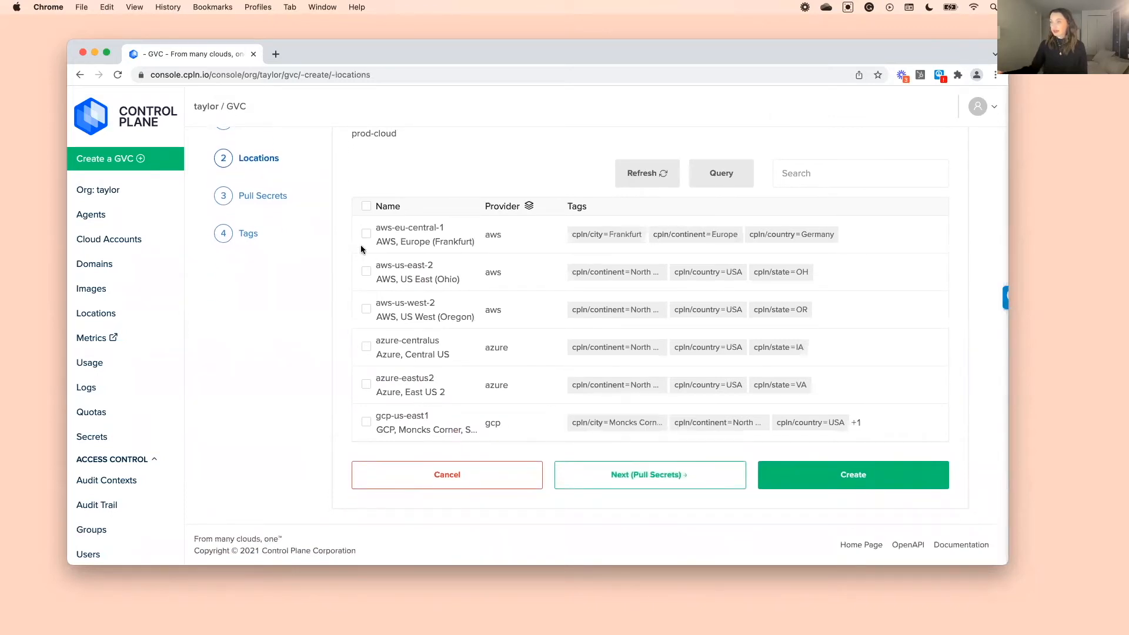
{"action": "left_click", "coordinate": [367, 206]}
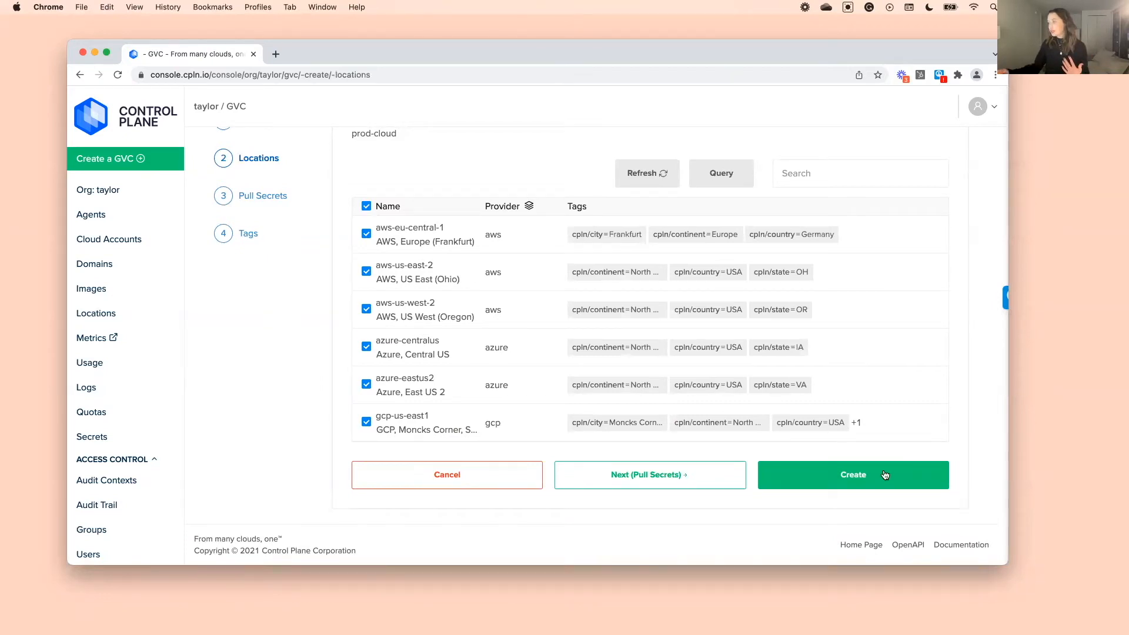
Create prod-cloud and view its six enabled locations
{"action": "left_click", "coordinate": [853, 474]}
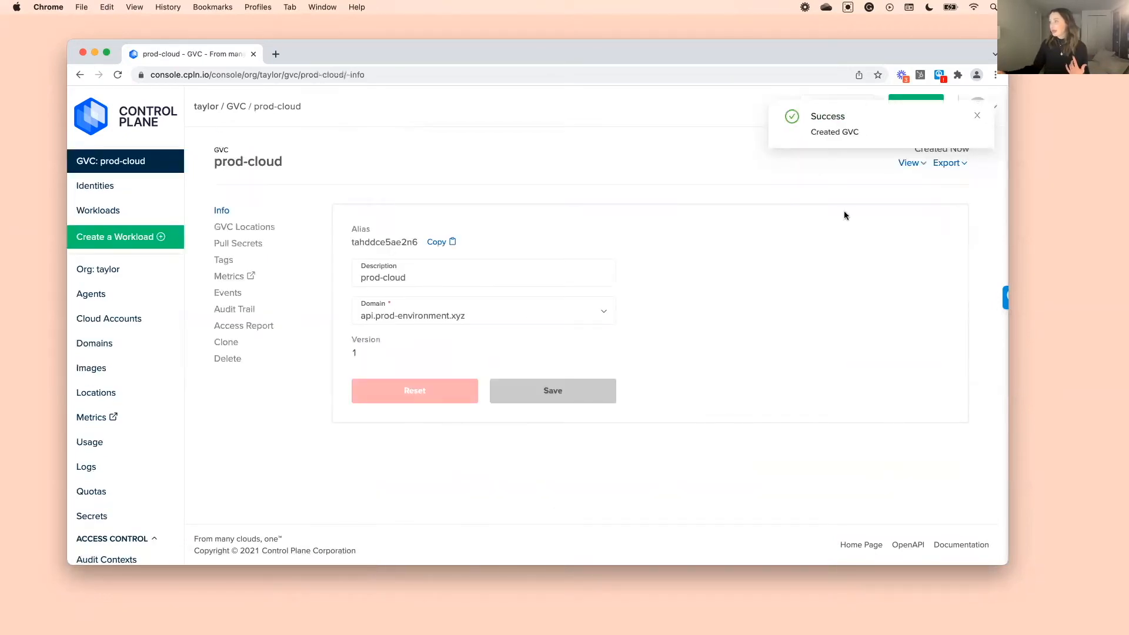
{"action": "double_click", "coordinate": [835, 132]}
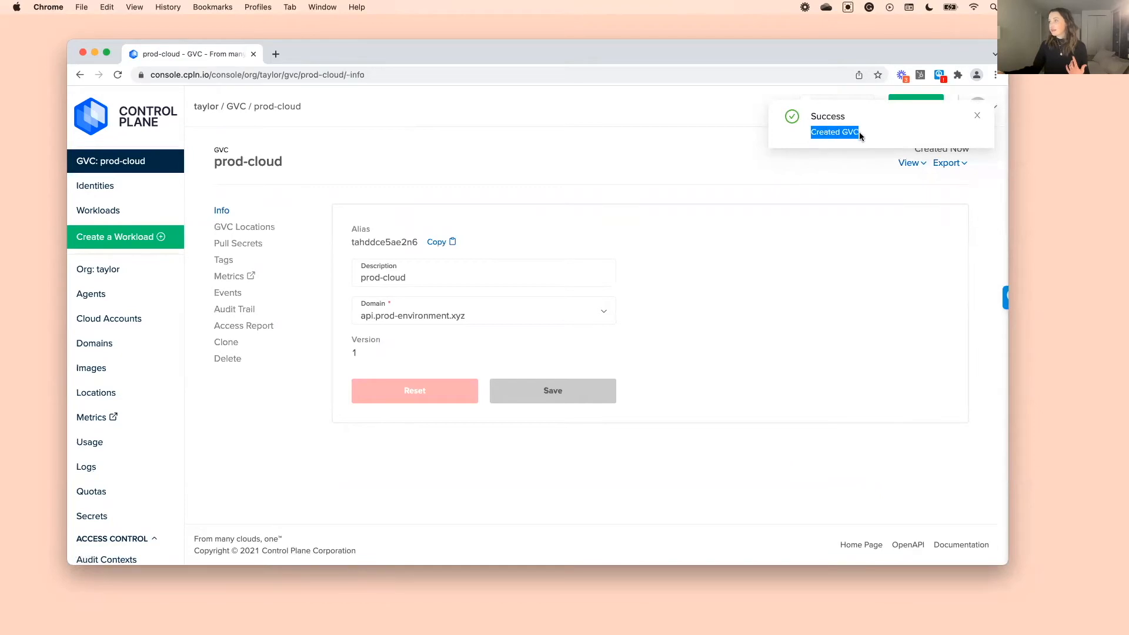
{"action": "mouse_move", "coordinate": [210, 156]}
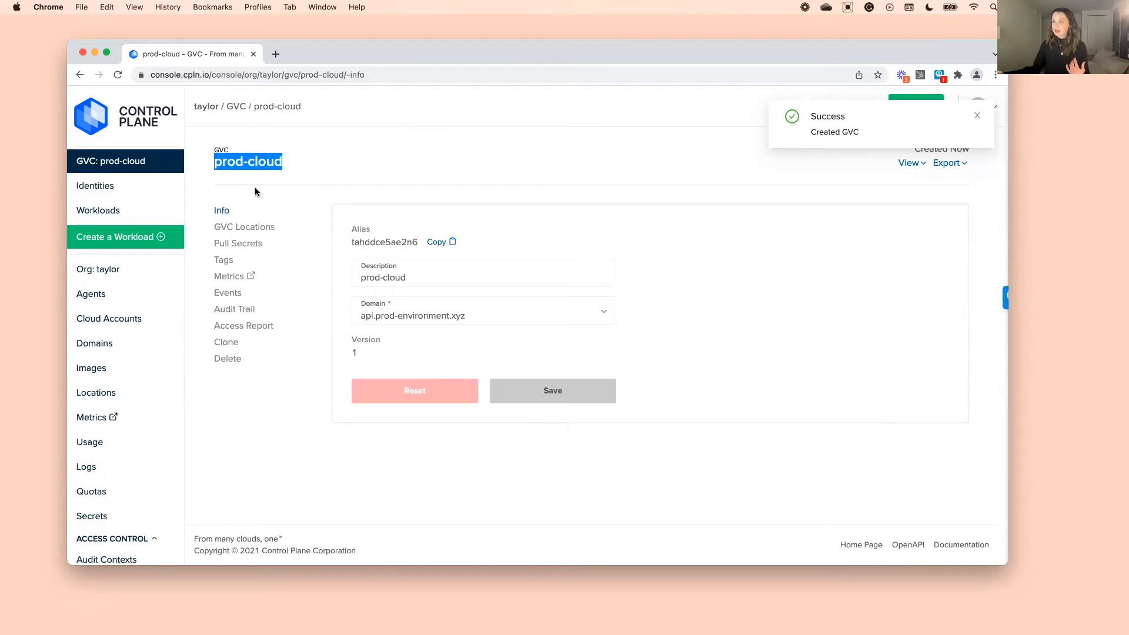
{"action": "left_click", "coordinate": [245, 227]}
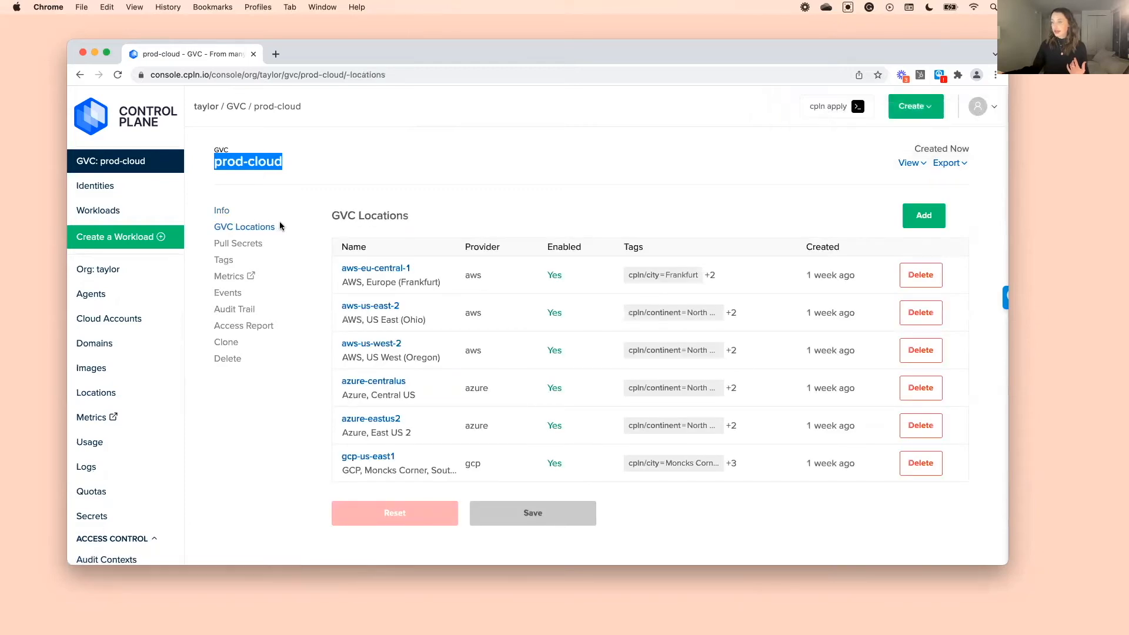
{"action": "mouse_move", "coordinate": [280, 236]}
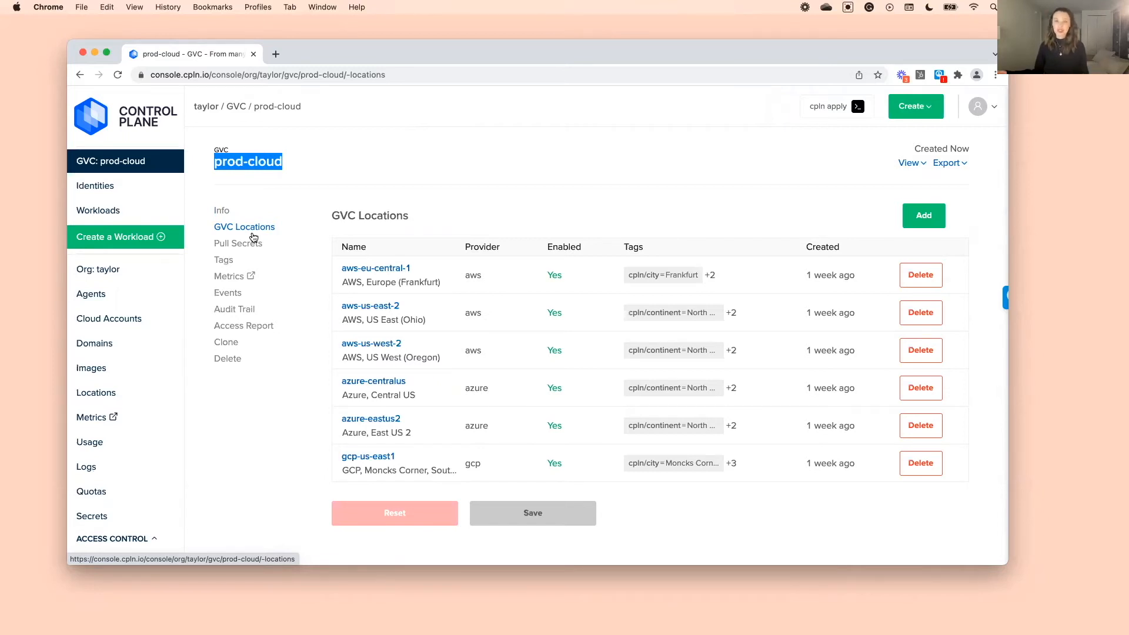
Start a workload named tetris in prod-cloud and proceed to Container 1
{"action": "left_click", "coordinate": [99, 209]}
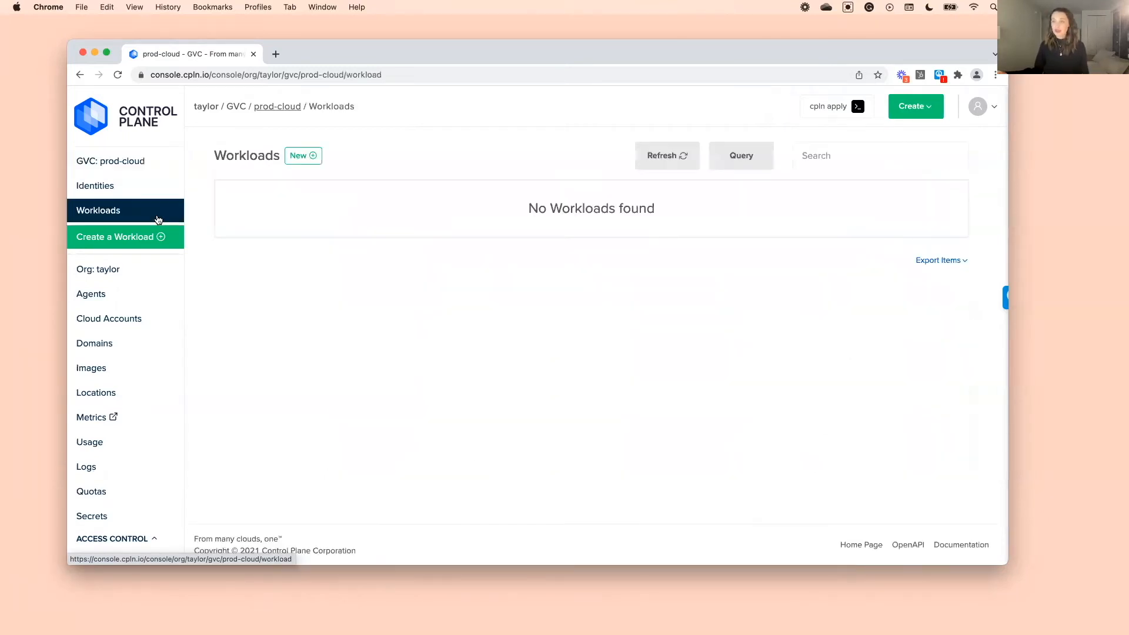
{"action": "left_click", "coordinate": [116, 237]}
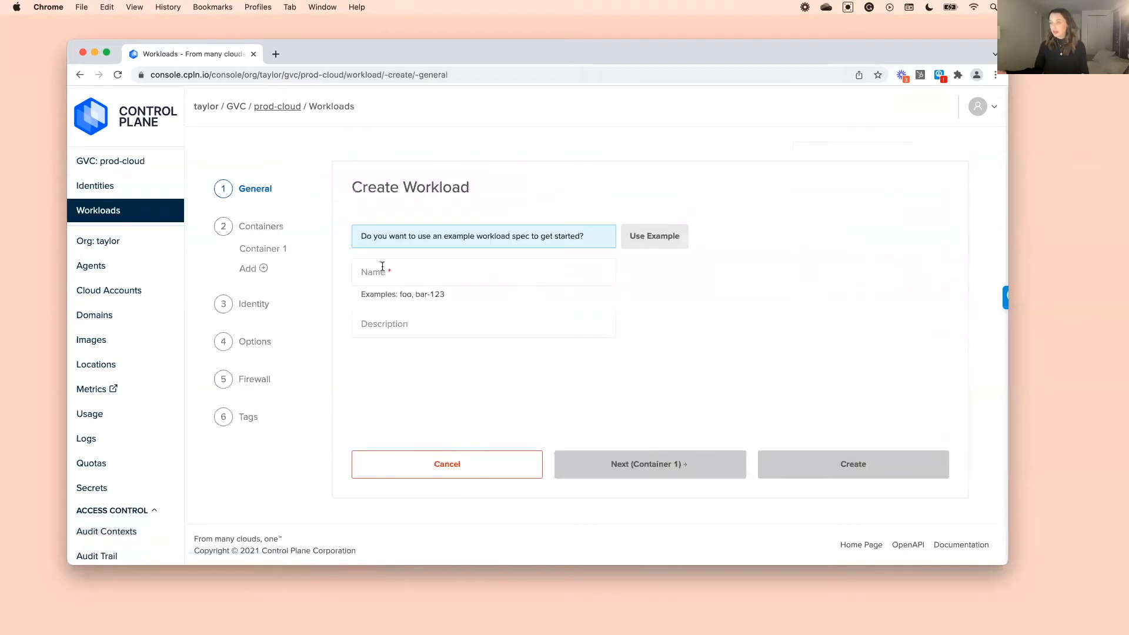
{"action": "type", "text": "tetris"}
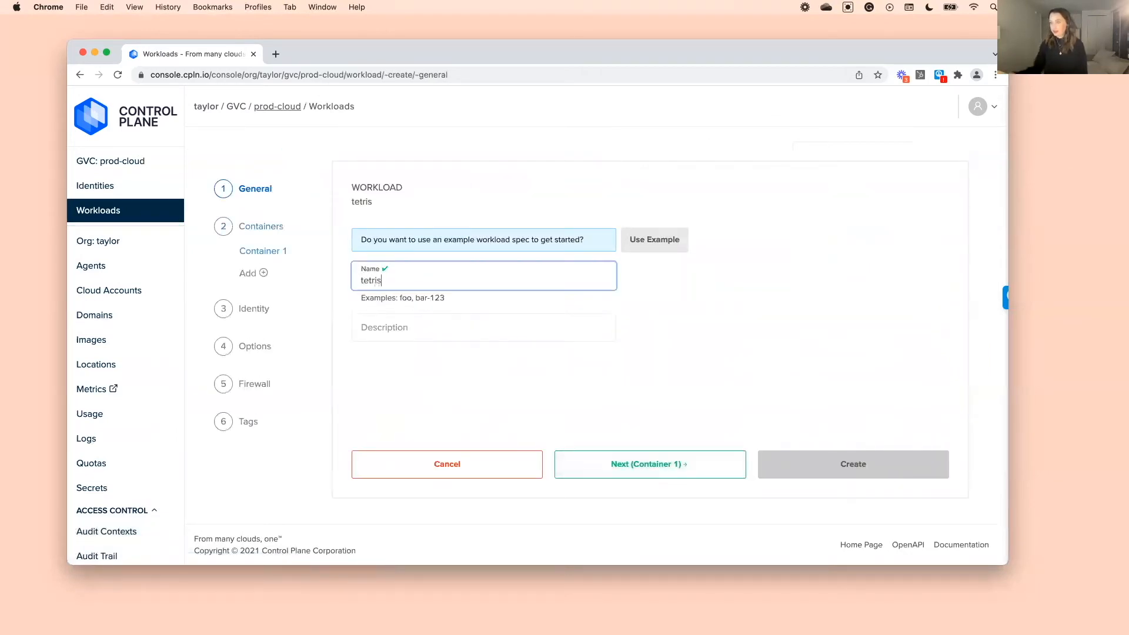
{"action": "left_click", "coordinate": [649, 463]}
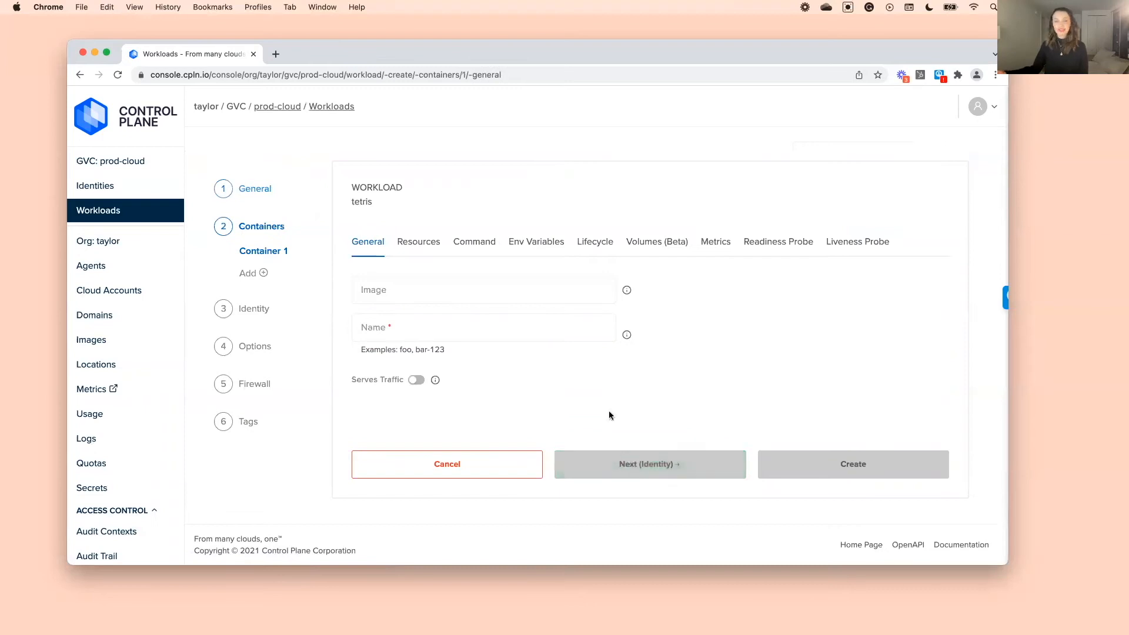
Set the image to bsord/tetris serving traffic on port 80 and create the workload
{"action": "left_click", "coordinate": [484, 289]}
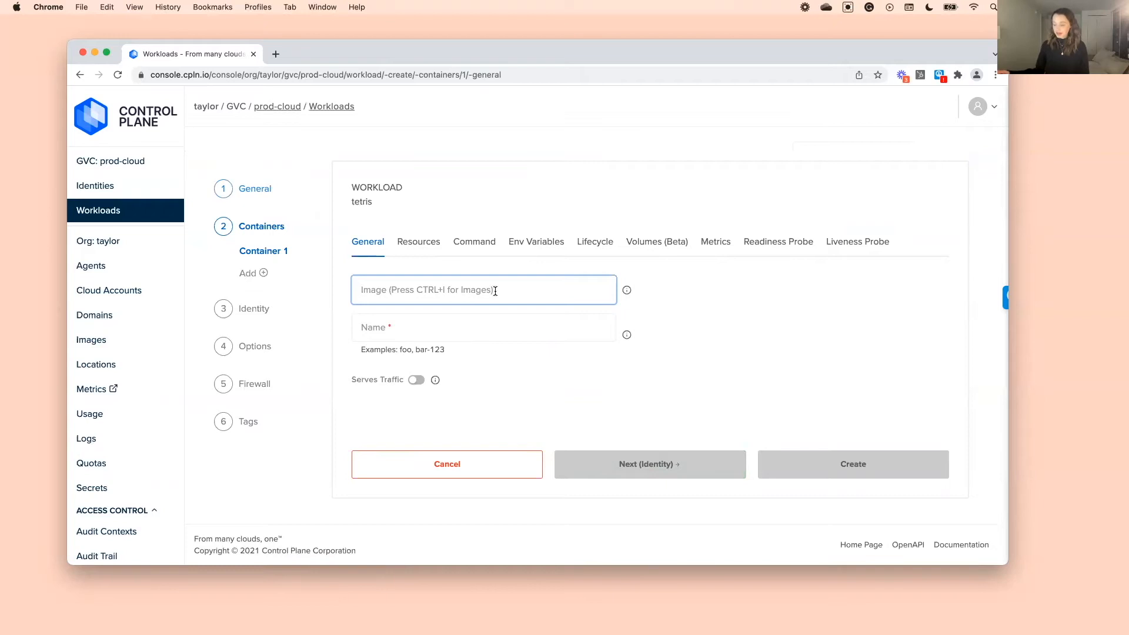
{"action": "type", "text": "bso"}
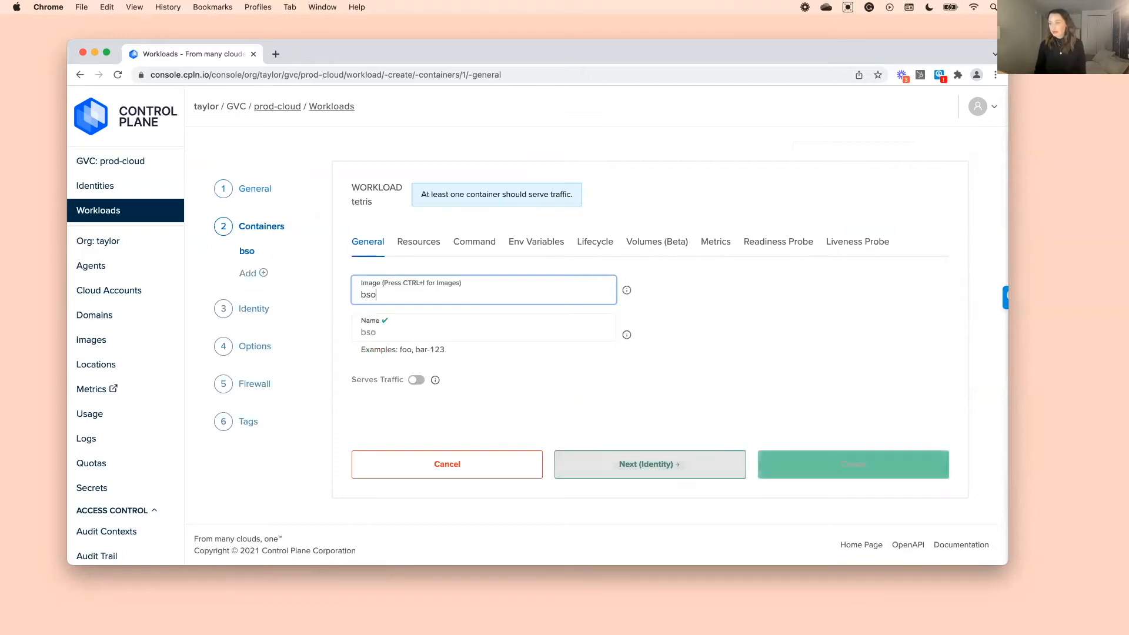
{"action": "type", "text": "rd/tetris"}
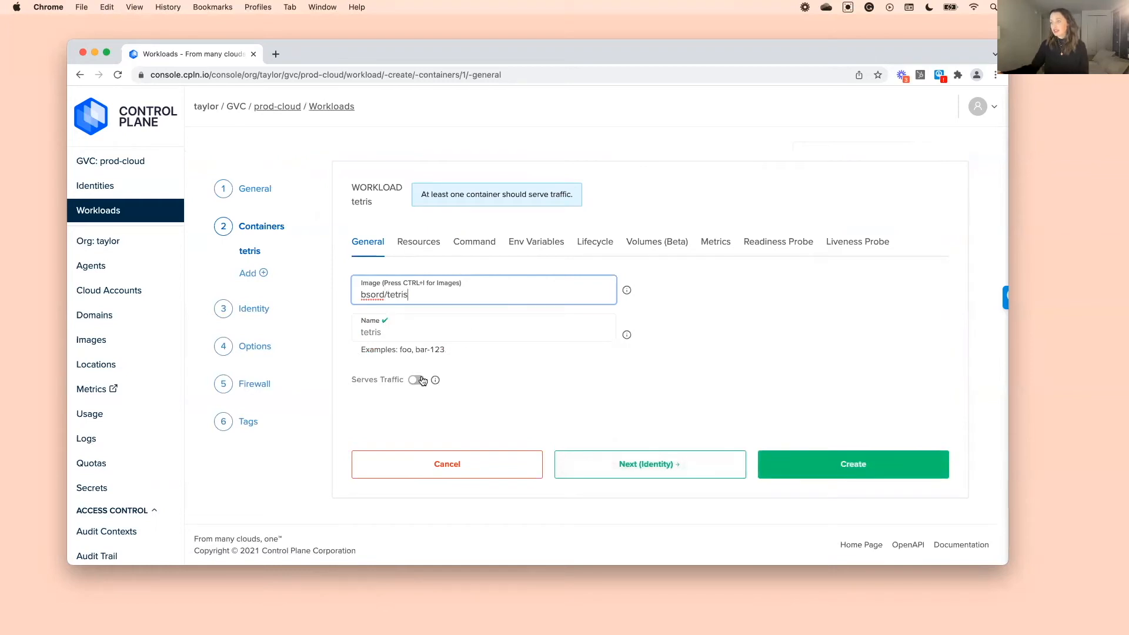
{"action": "left_click", "coordinate": [416, 380]}
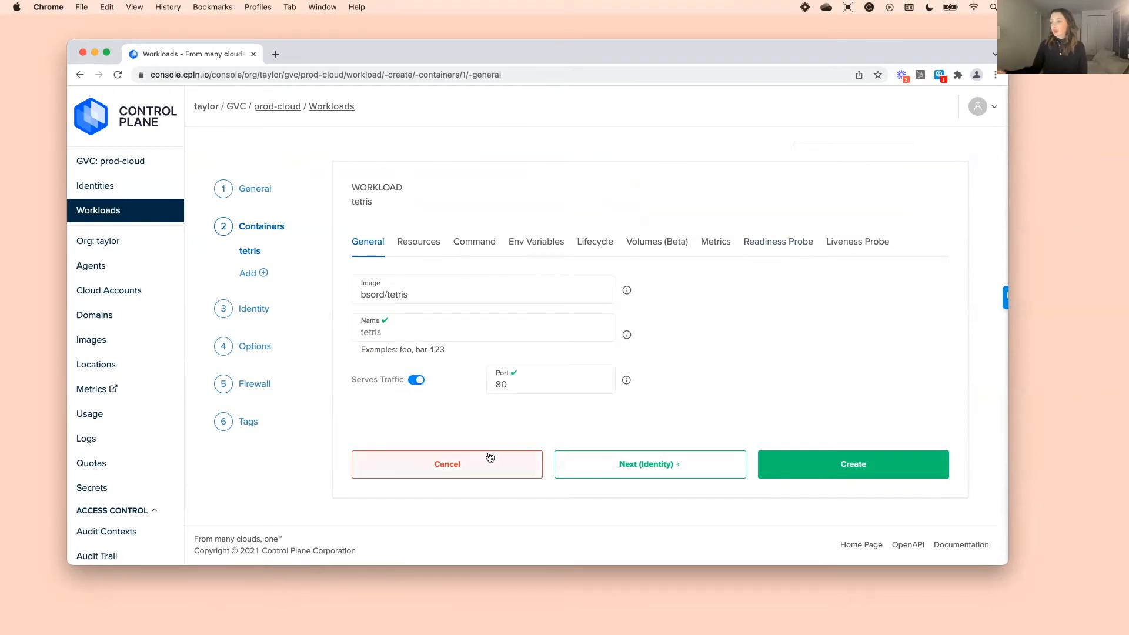
{"action": "mouse_move", "coordinate": [601, 444]}
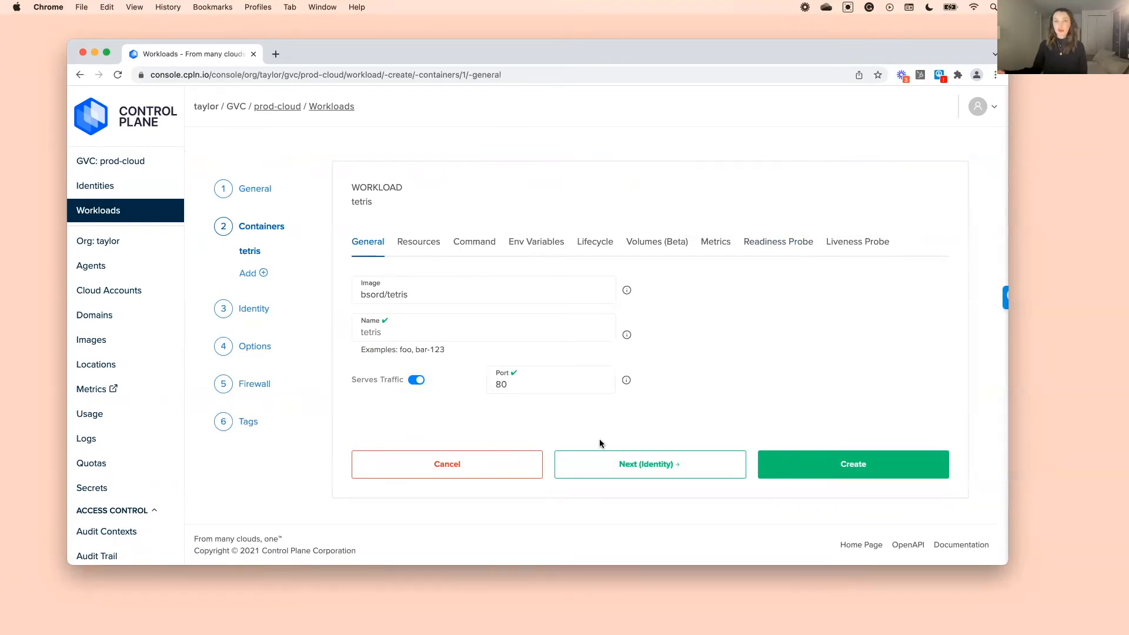
{"action": "left_click", "coordinate": [852, 463]}
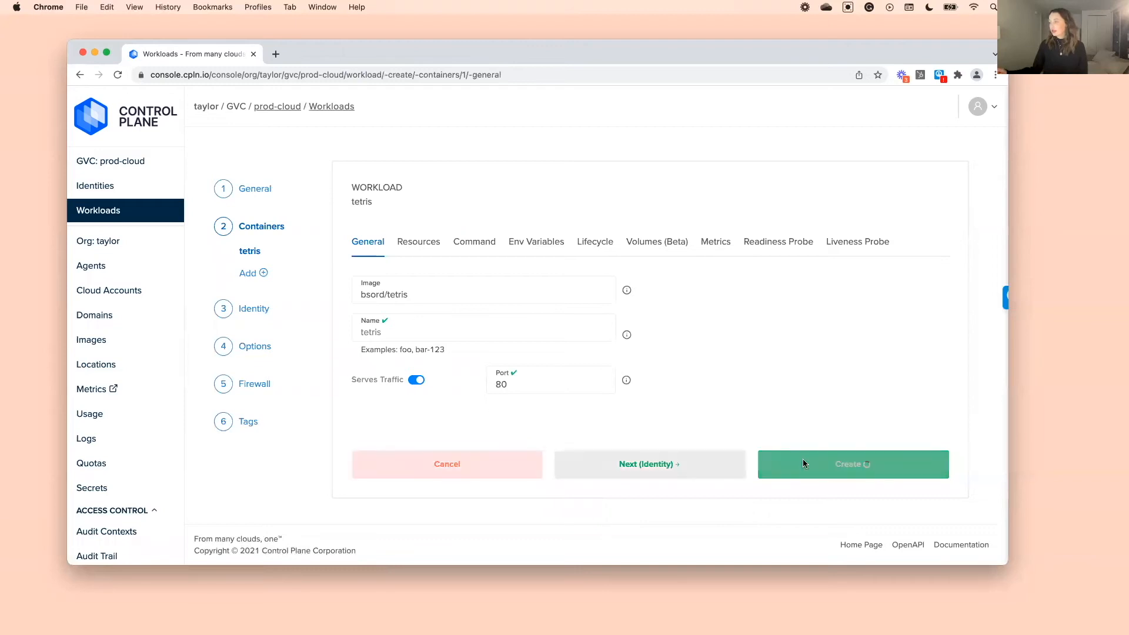
{"action": "left_click", "coordinate": [853, 463]}
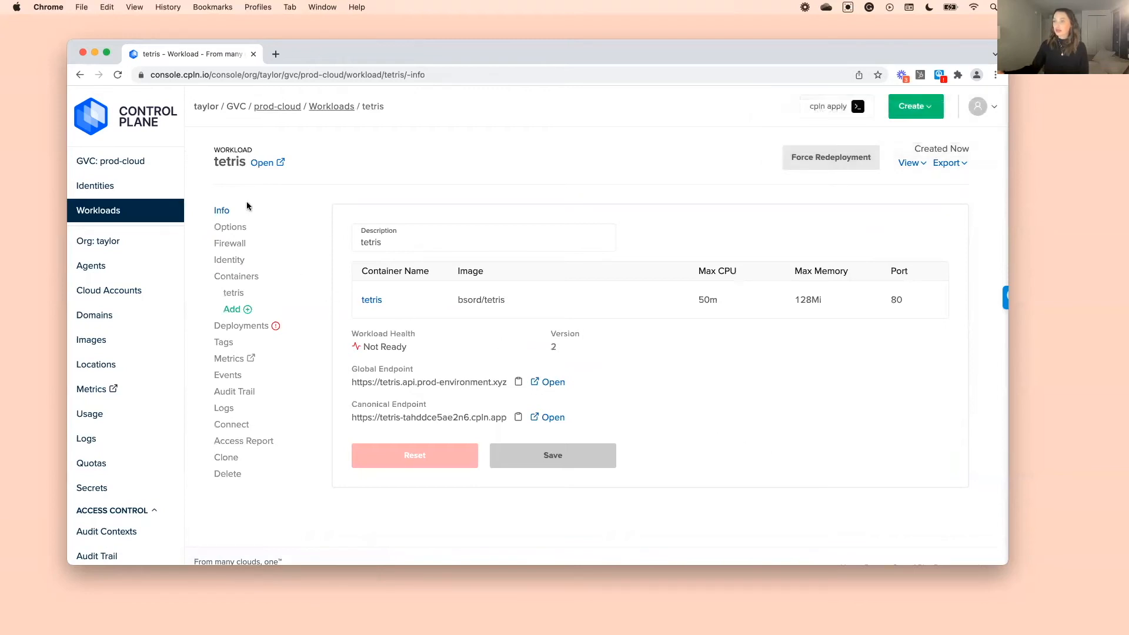
Wait on the tetris Info page until Workload Health turns Ready
{"action": "double_click", "coordinate": [230, 161]}
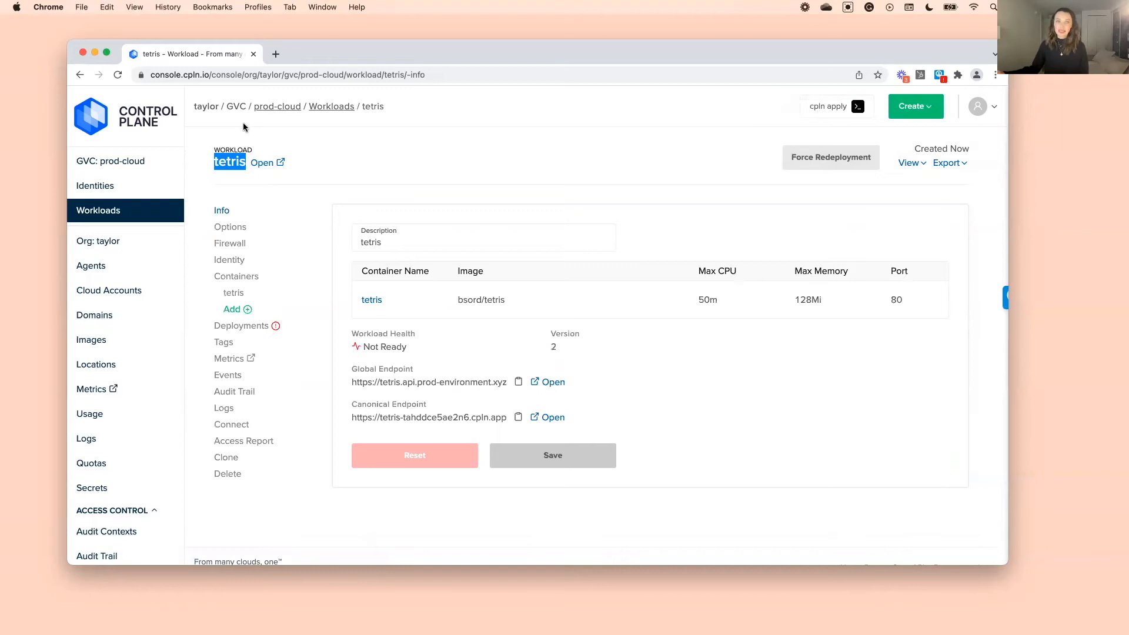
{"action": "mouse_move", "coordinate": [281, 127]}
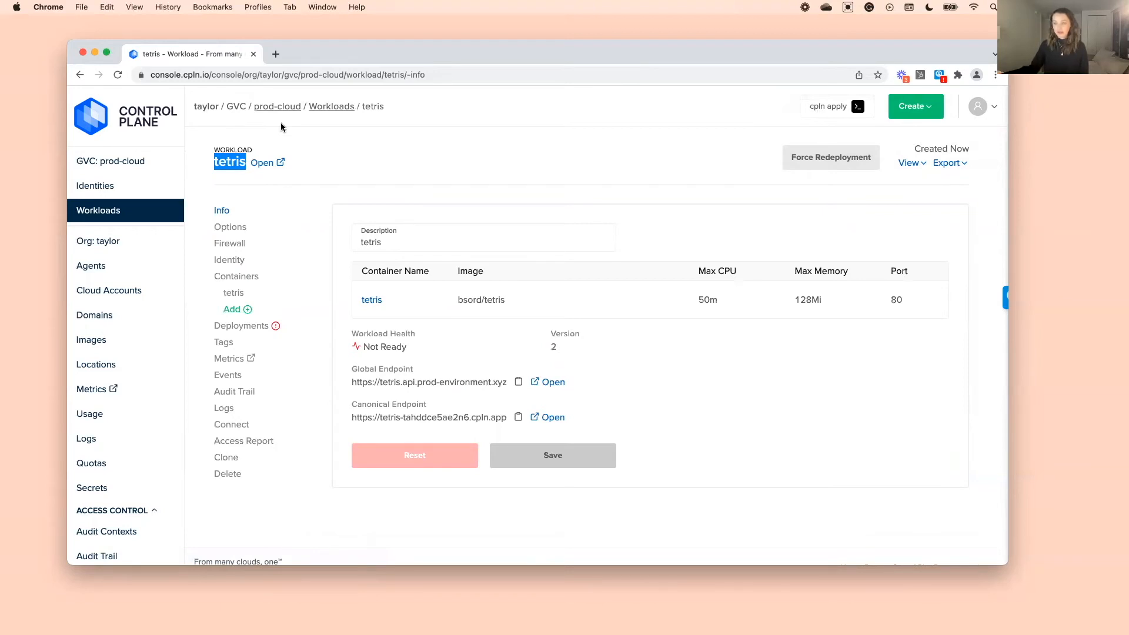
{"action": "mouse_move", "coordinate": [345, 329]}
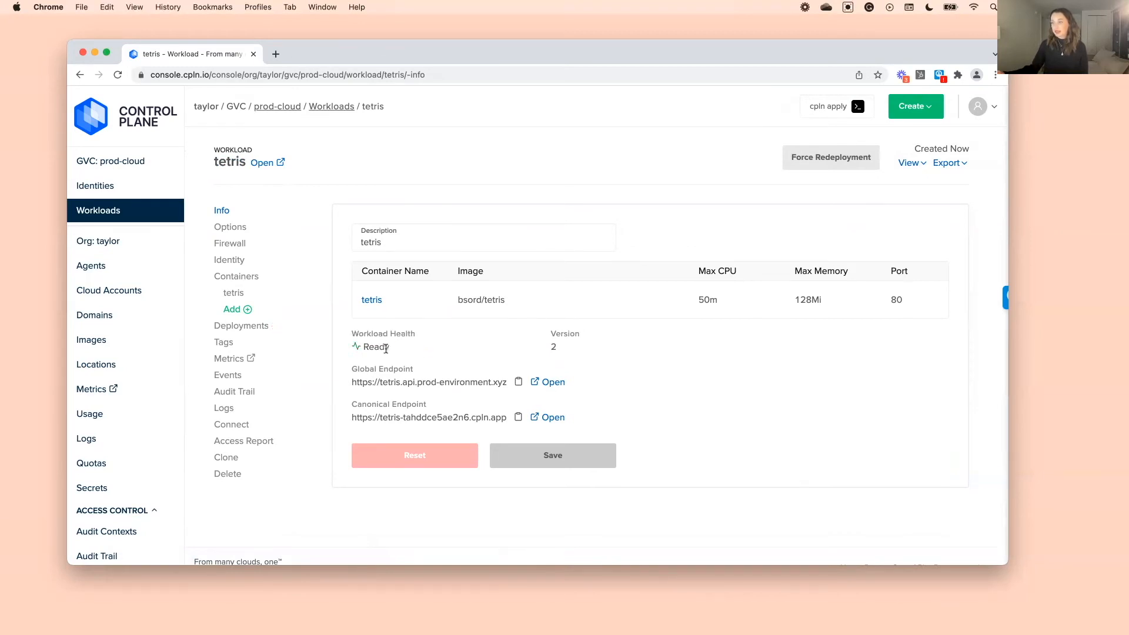
{"action": "mouse_move", "coordinate": [374, 358]}
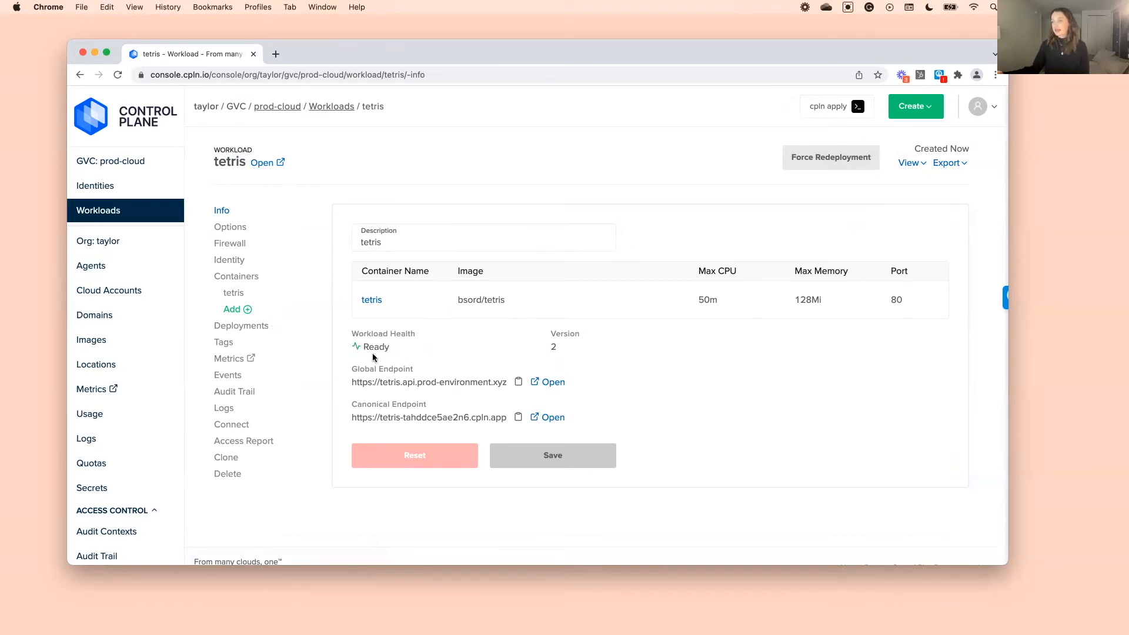
{"action": "double_click", "coordinate": [360, 381]}
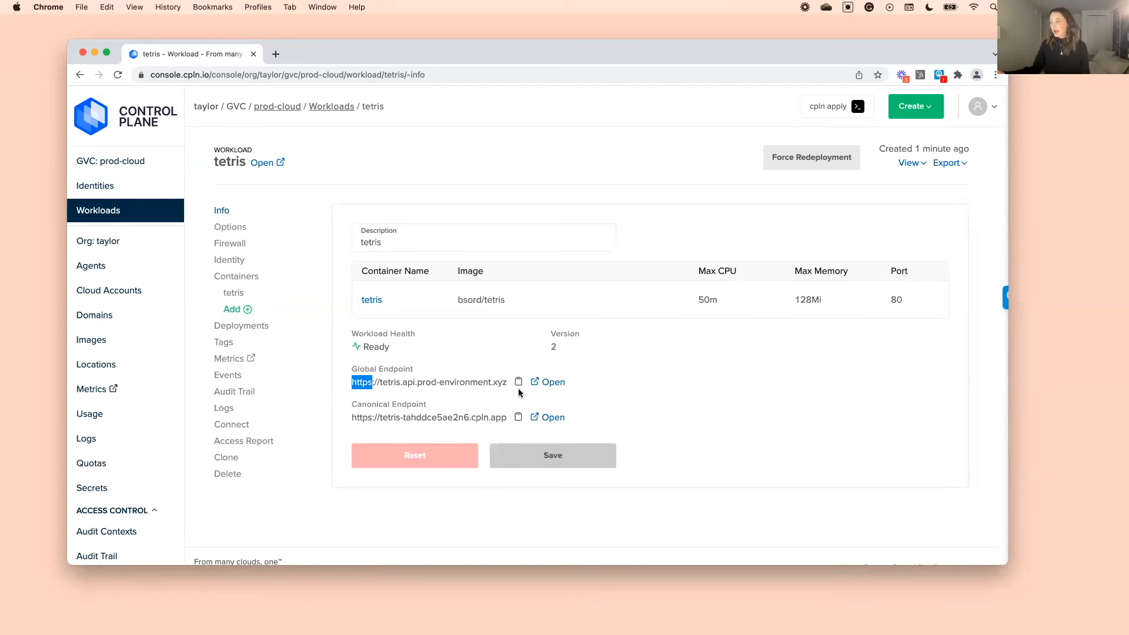
Launch Tetris at the global endpoint, start a round with Space, then close it
{"action": "left_click", "coordinate": [553, 382]}
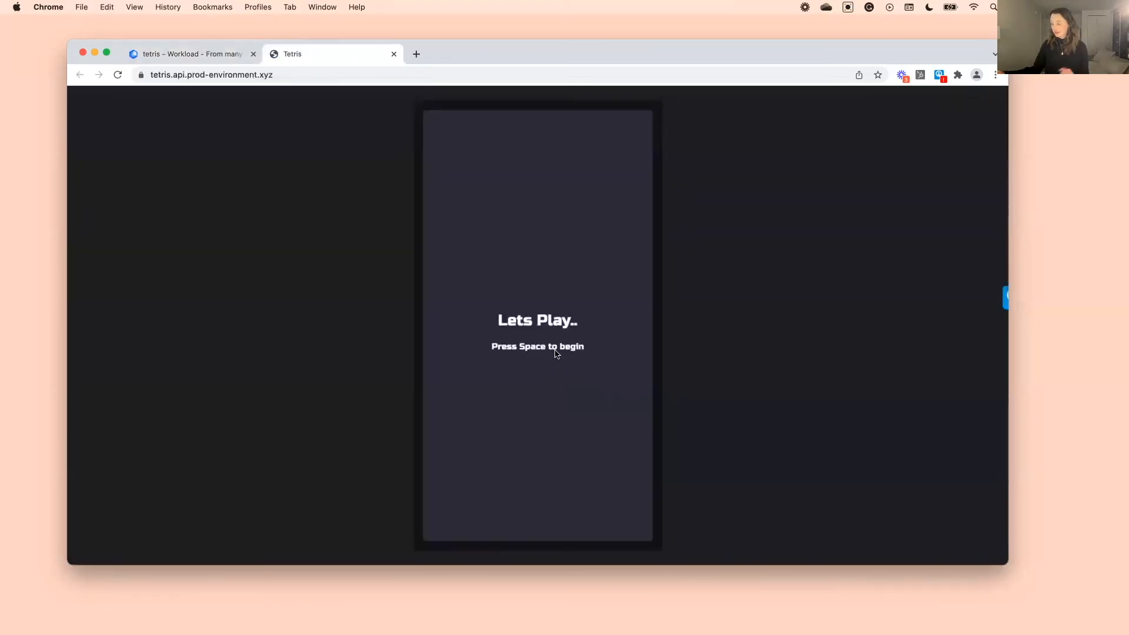
{"action": "key", "text": "space"}
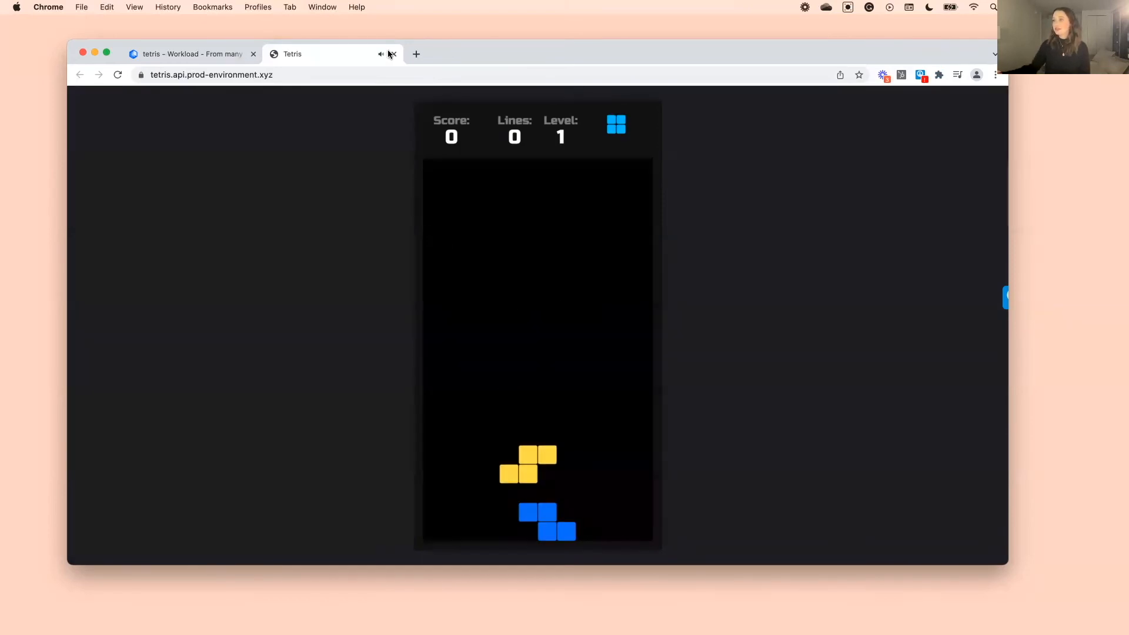
{"action": "left_click", "coordinate": [189, 53]}
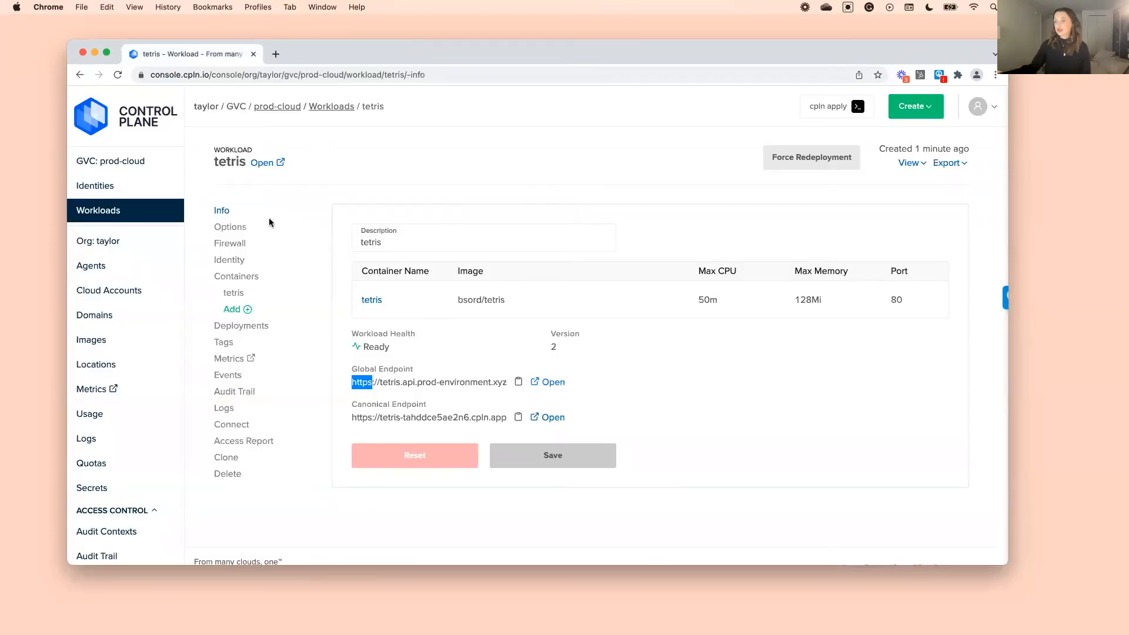
Review tetris deployments showing version 2 Ready with 1/1 replicas per location
{"action": "left_click", "coordinate": [242, 326]}
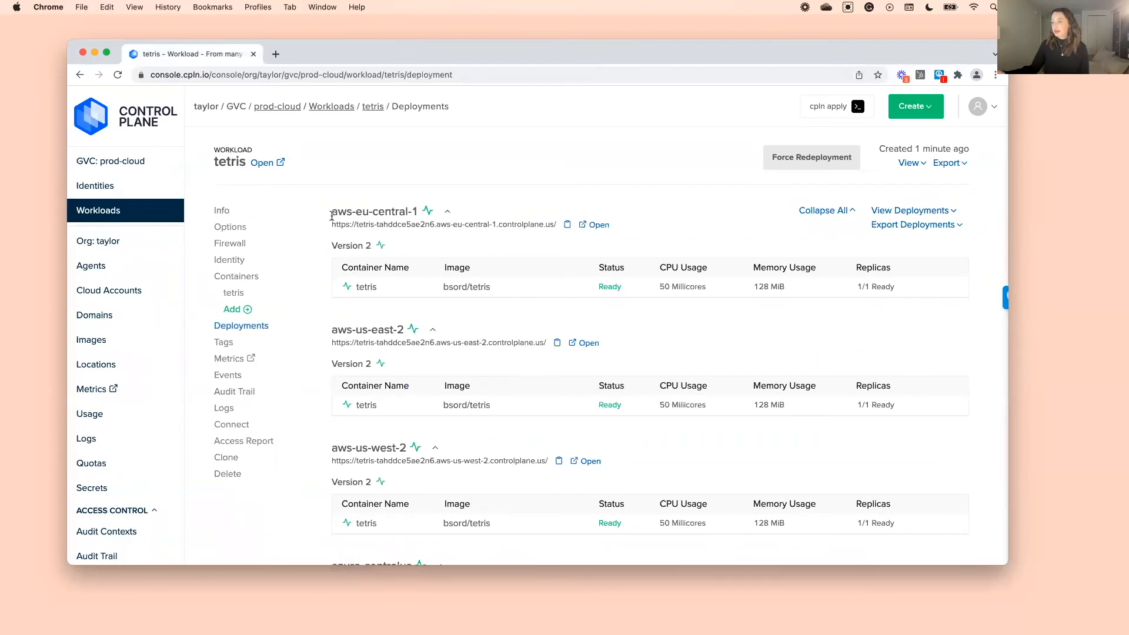
{"action": "scroll", "scroll_direction": "down", "scroll_amount": 3}
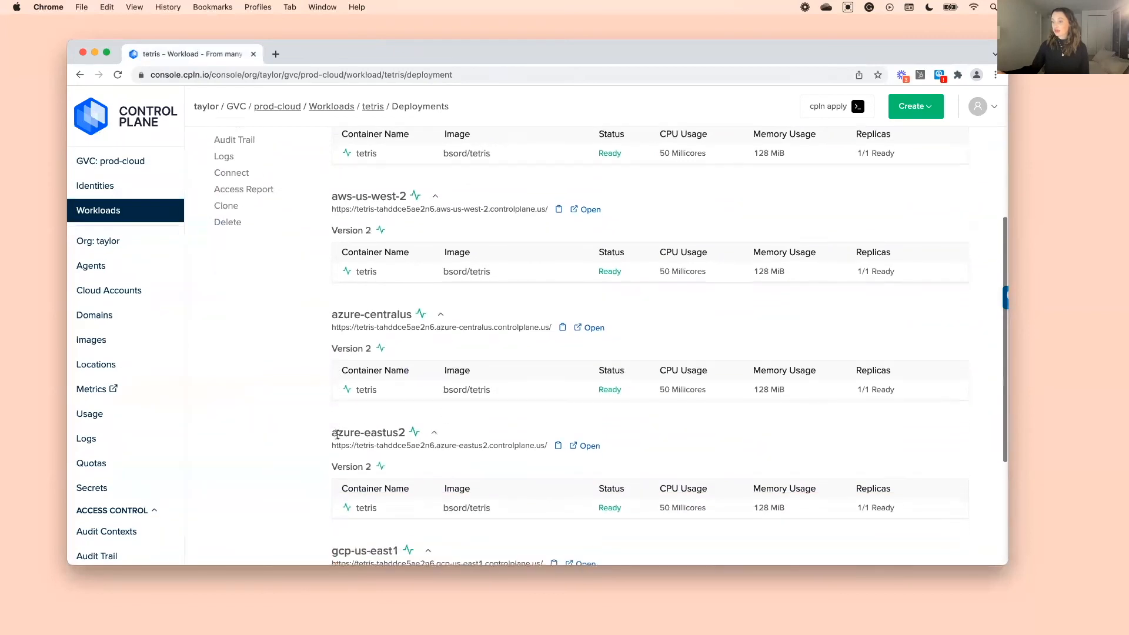
{"action": "scroll", "scroll_direction": "down", "scroll_amount": 3}
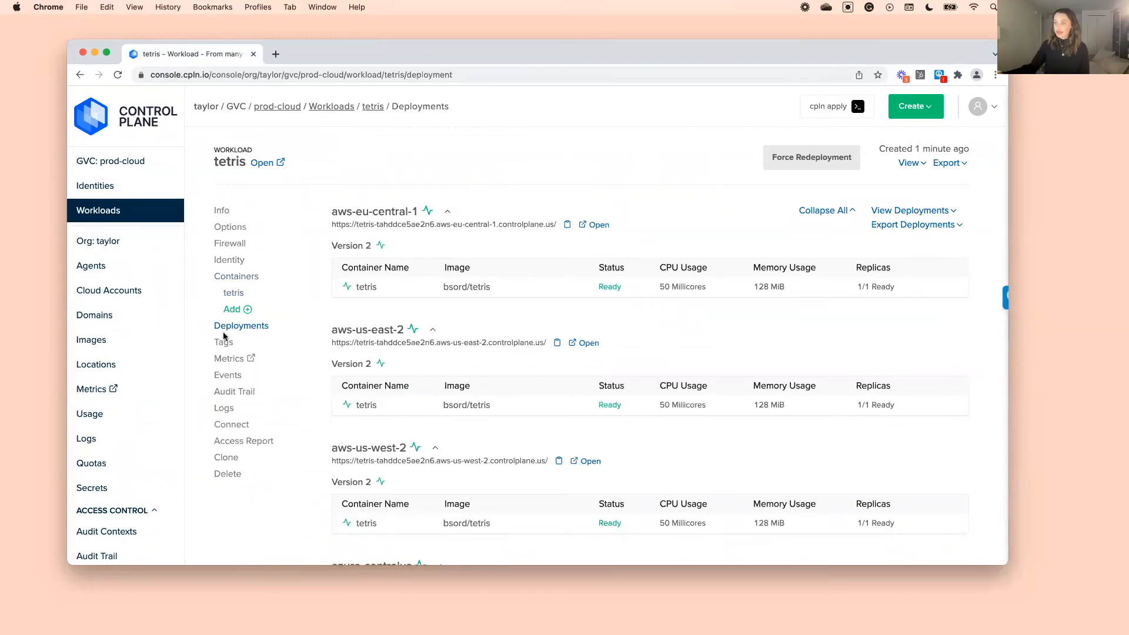
Connect a shell to the aws-eu-central-1 tetris container and run ls -l
{"action": "left_click", "coordinate": [232, 425]}
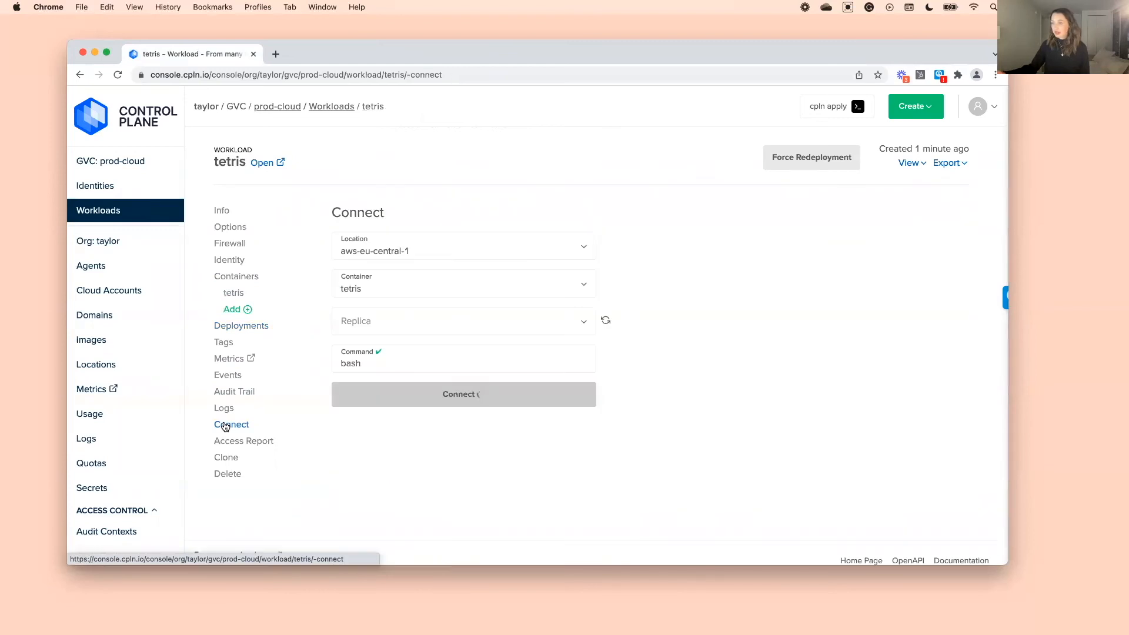
{"action": "left_click", "coordinate": [464, 250]}
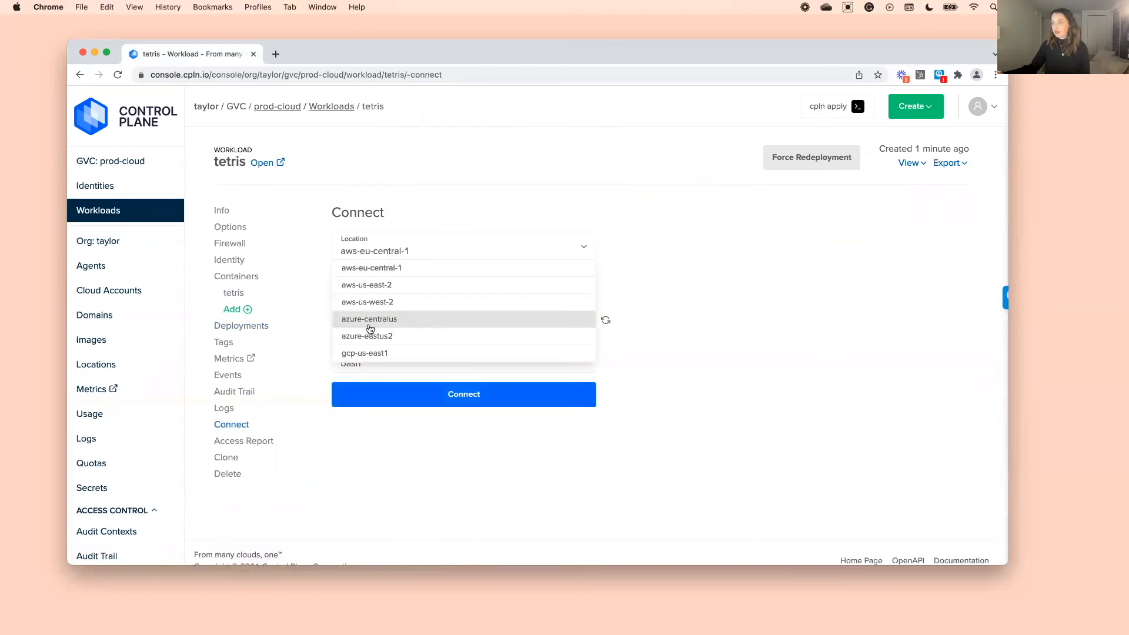
{"action": "mouse_move", "coordinate": [367, 335]}
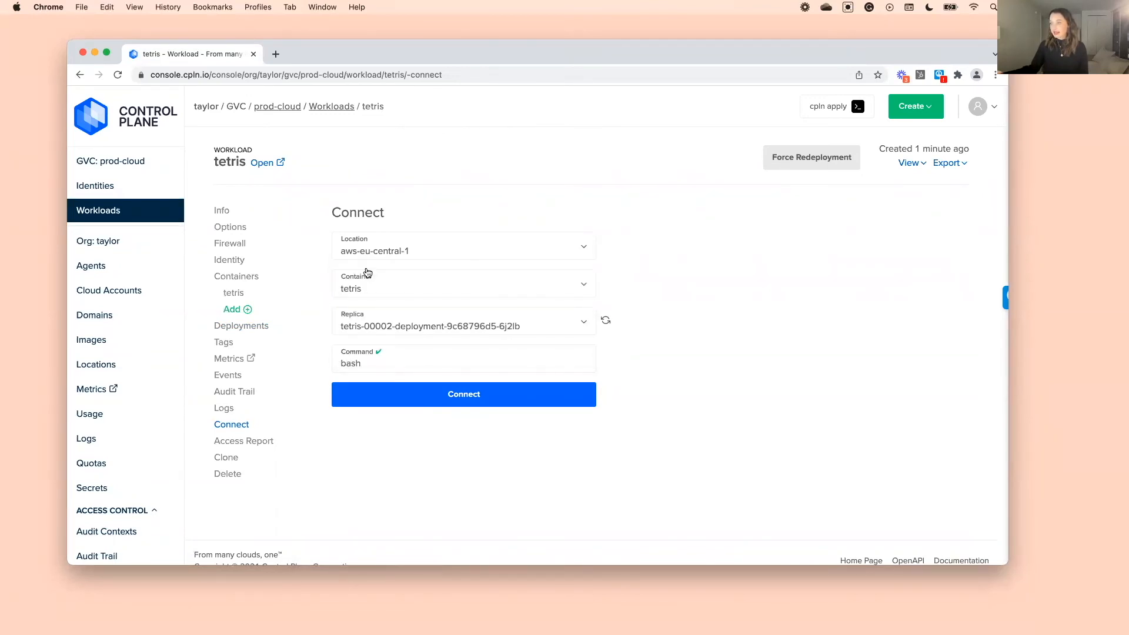
{"action": "left_click", "coordinate": [464, 394]}
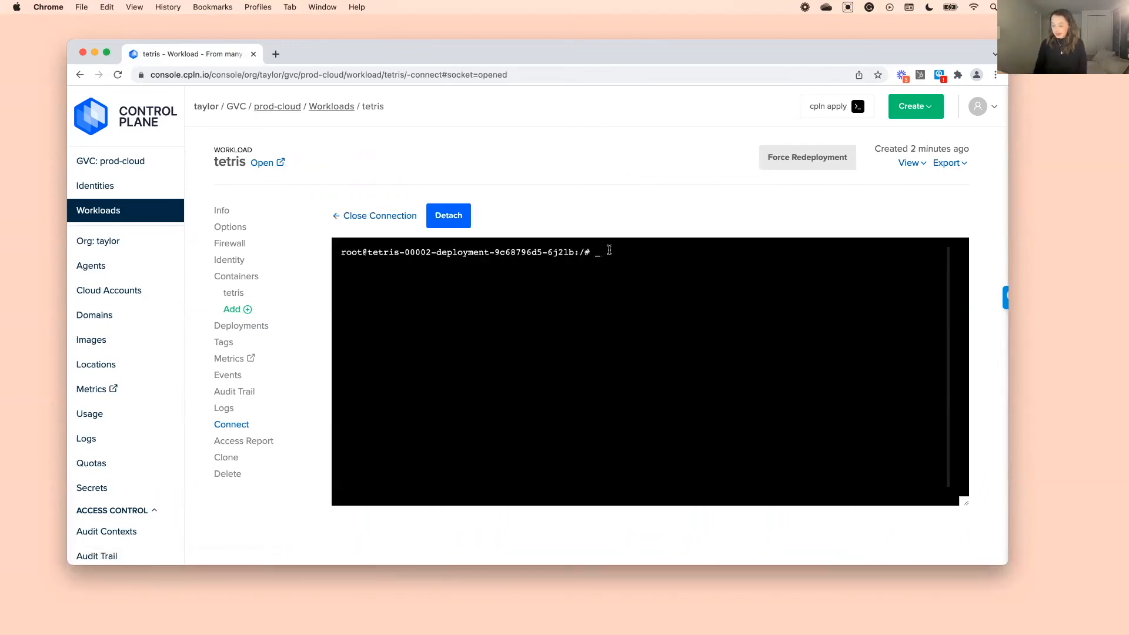
{"action": "type", "text": "ls -l"}
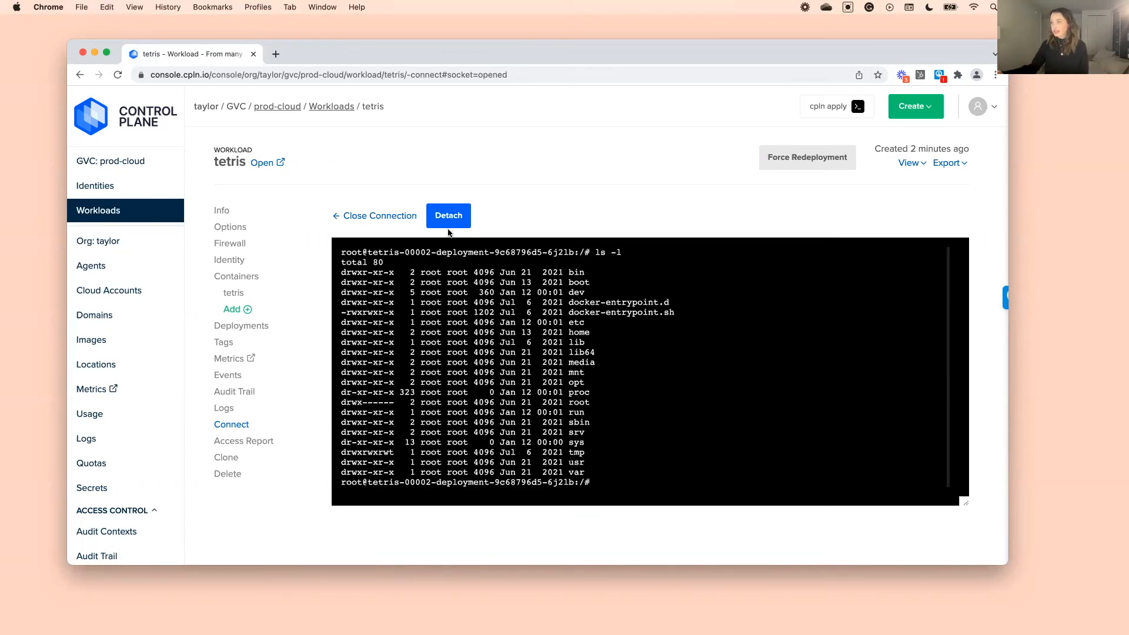
Detach the aws-eu-central-1 shell into its own window and run ls -l again
{"action": "left_click", "coordinate": [448, 216]}
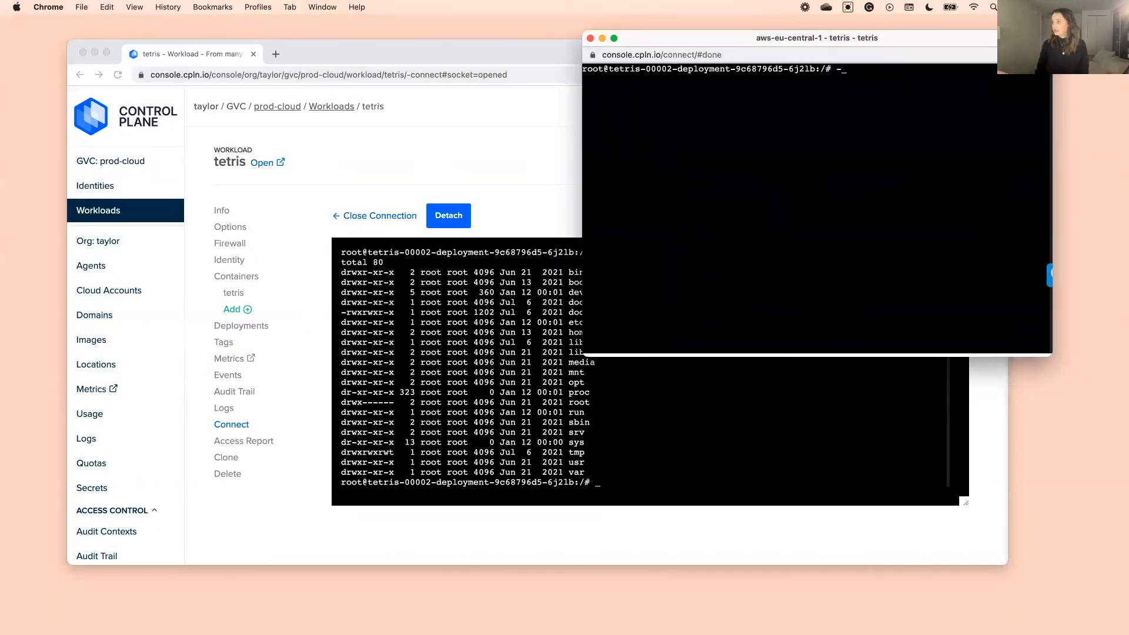
{"action": "type", "text": "ls -l"}
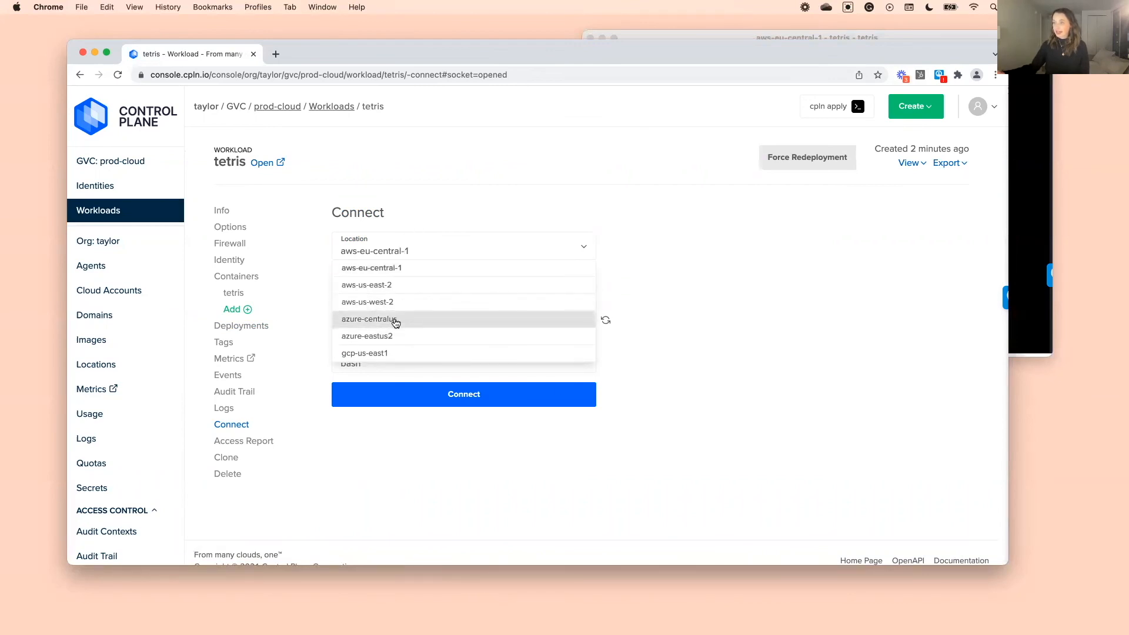
{"action": "mouse_move", "coordinate": [389, 336]}
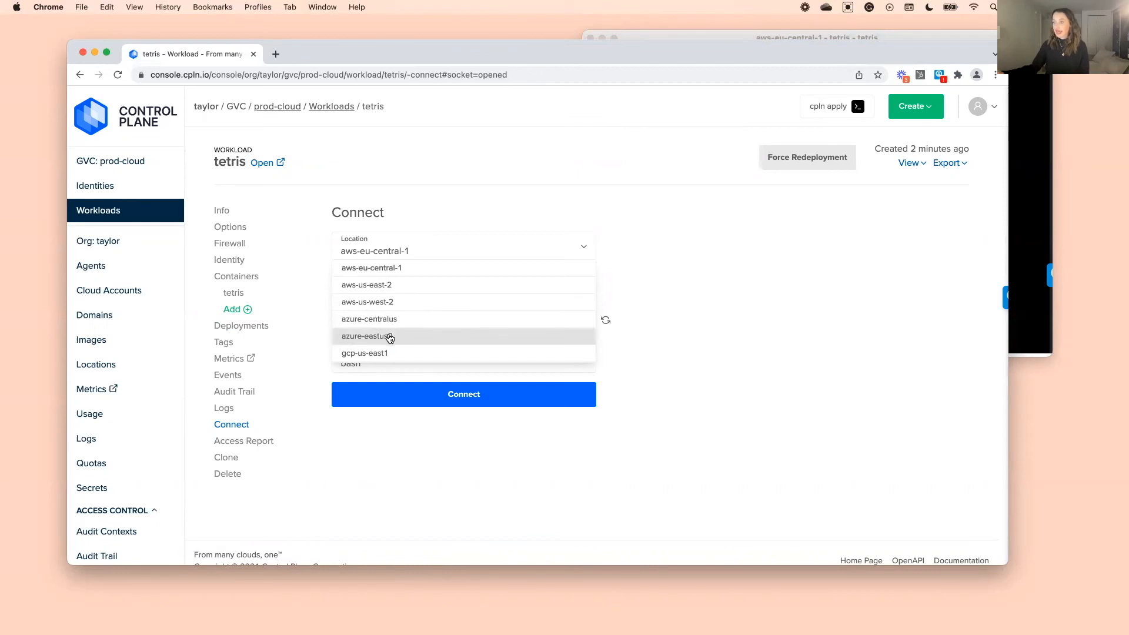
Connect to azure-eastus2, detach the shell window aside and run ls -l
{"action": "left_click", "coordinate": [463, 394]}
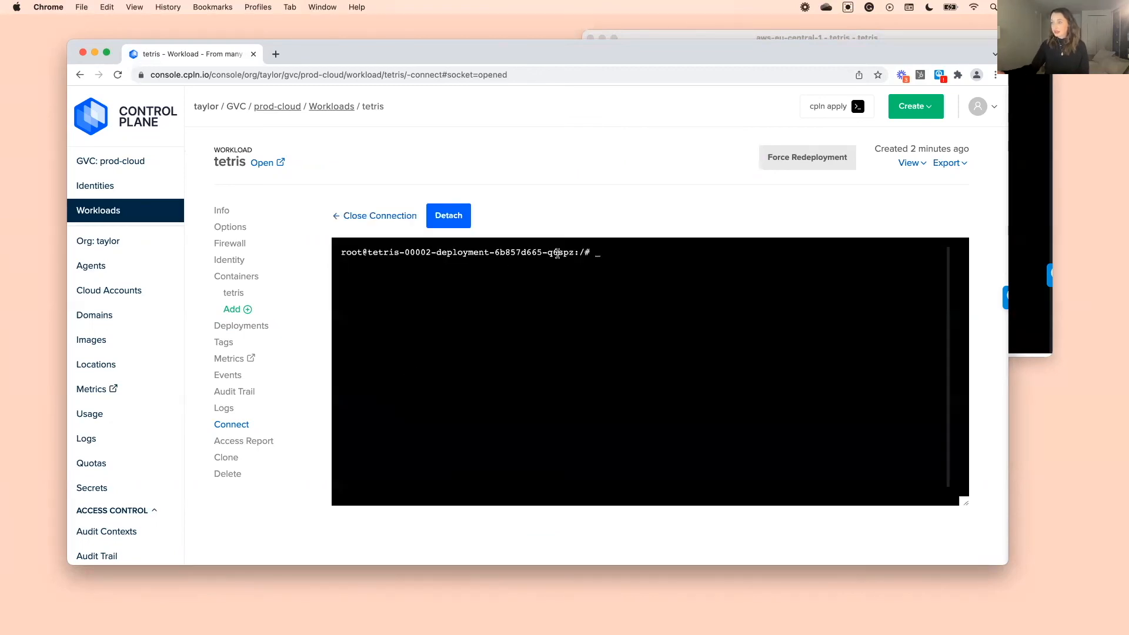
{"action": "left_click", "coordinate": [448, 215]}
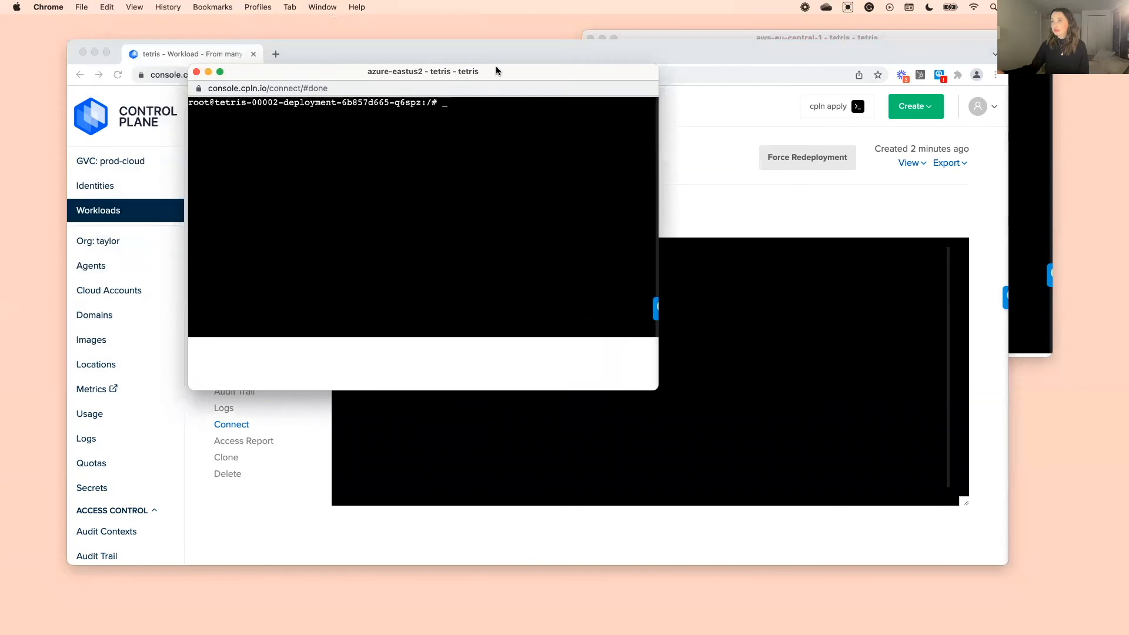
{"action": "left_click_drag", "start_coordinate": [423, 70], "coordinate": [433, 76]}
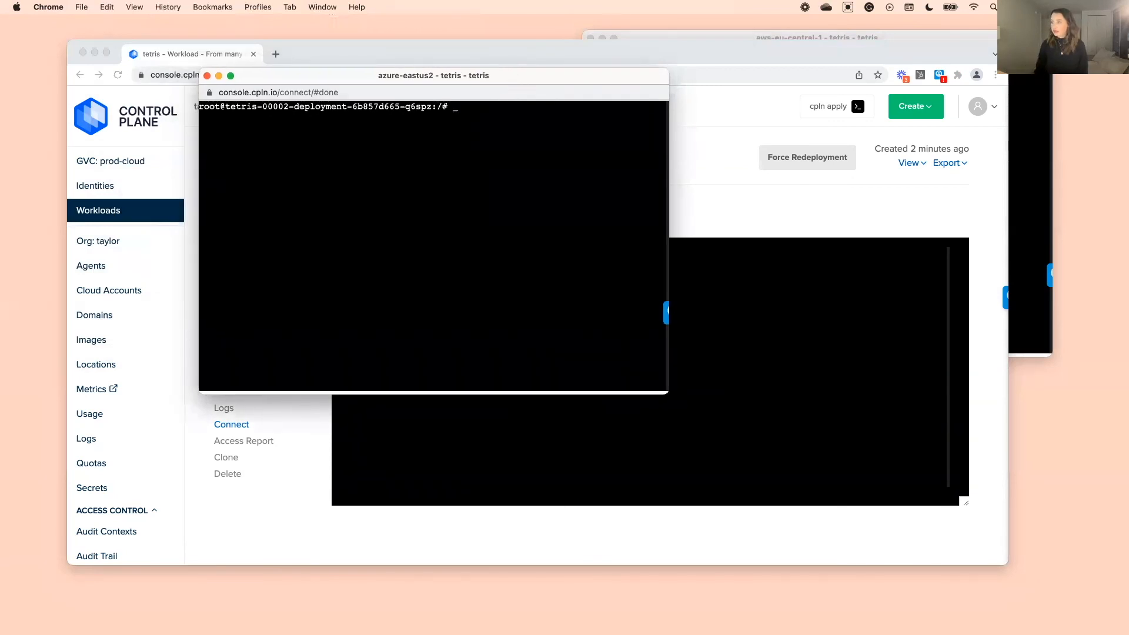
{"action": "type", "text": "ls -l"}
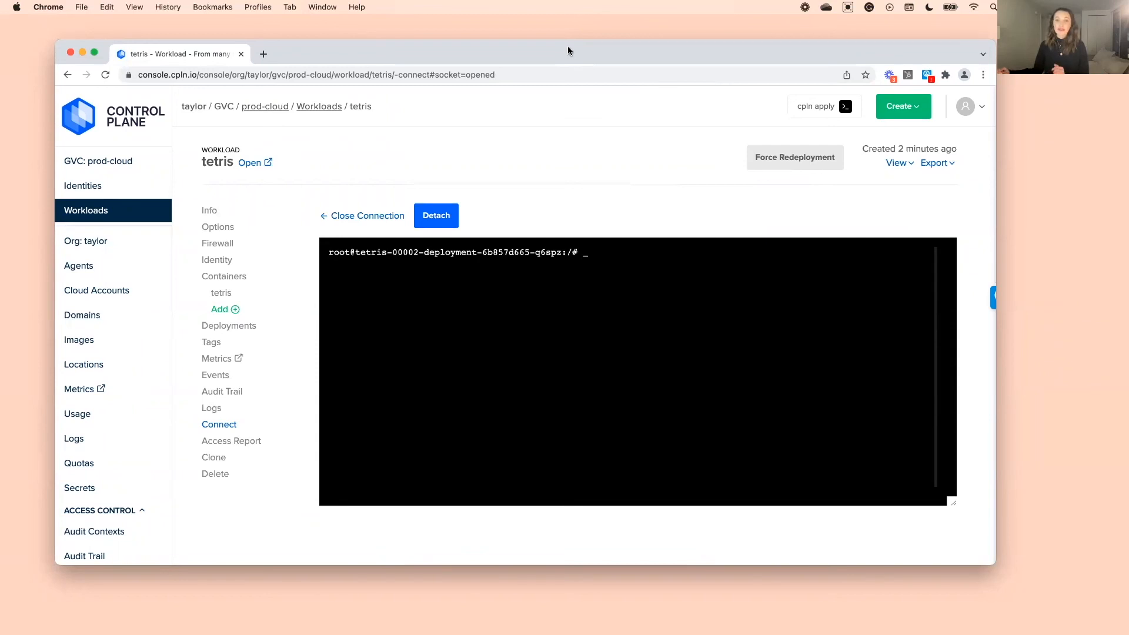
Visit controlplane.com in a new tab and start the free-account sign-up via Get Started
{"action": "left_click", "coordinate": [404, 54]}
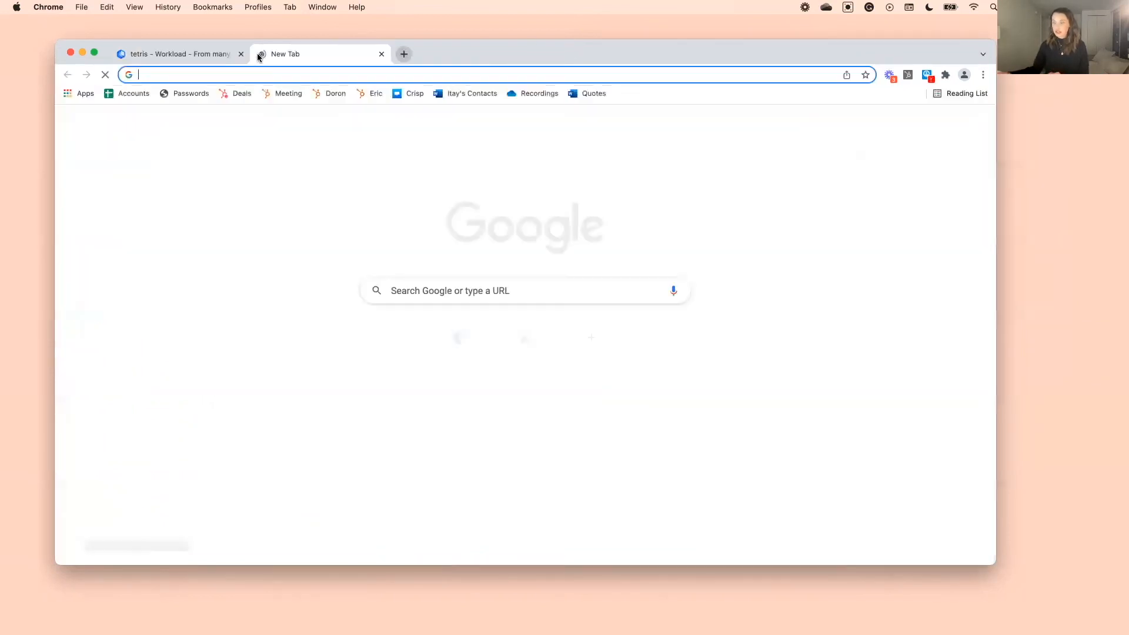
{"action": "type", "text": "controlplane.com"}
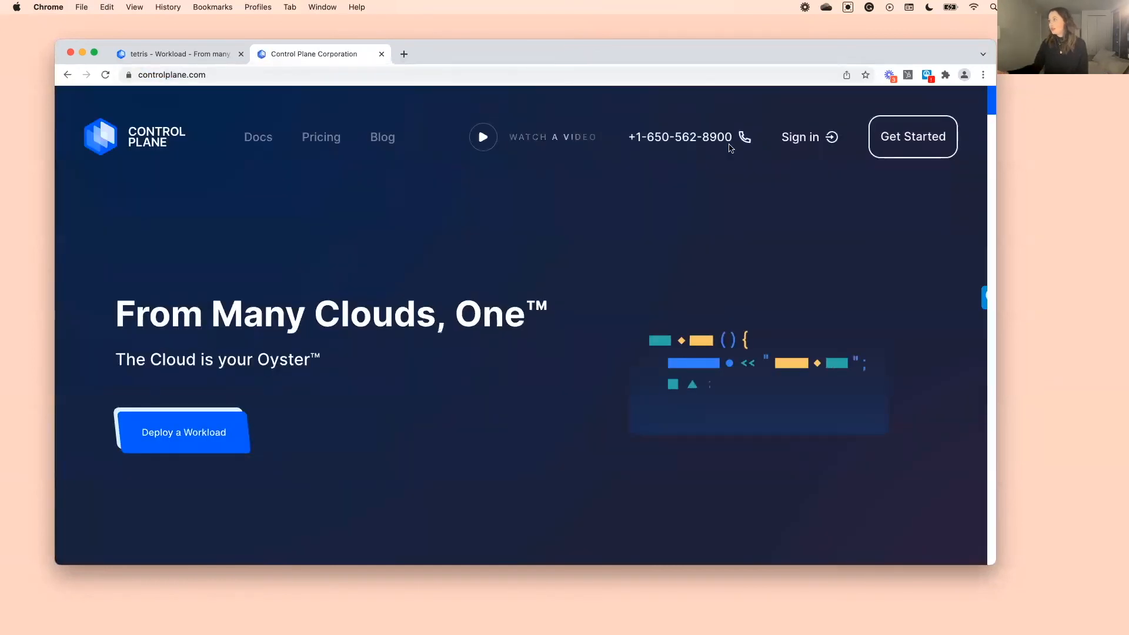
{"action": "left_click", "coordinate": [183, 431]}
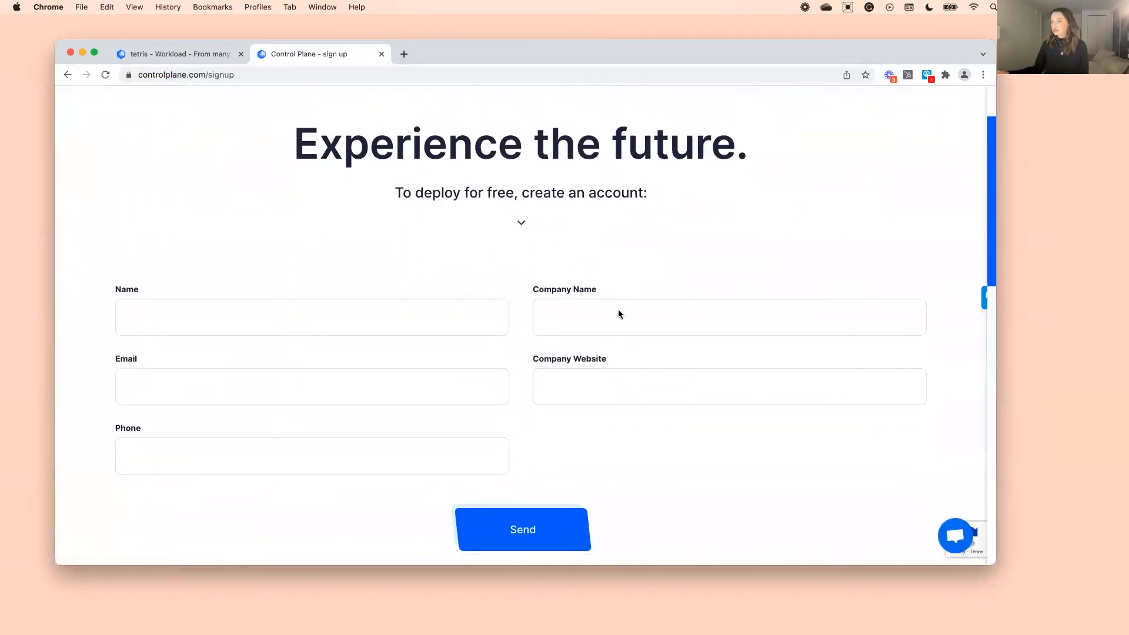